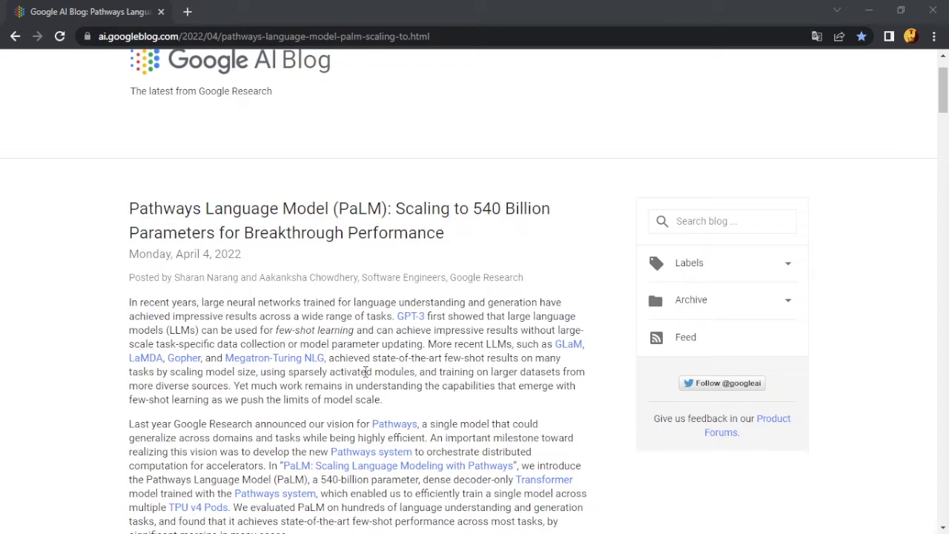
mouse_move(364, 371)
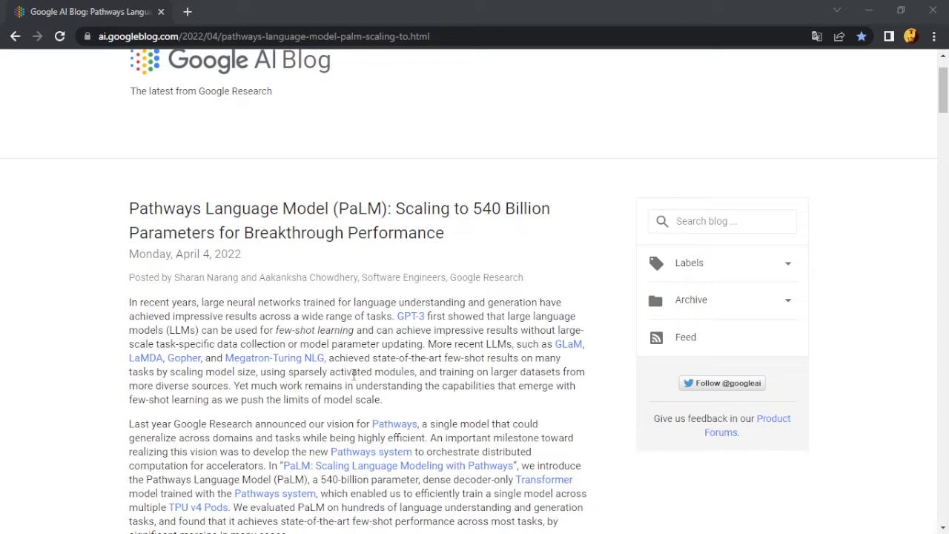
Scroll into the PaLM post's introduction and clear the highlighted sentences.
scroll(down, 3)
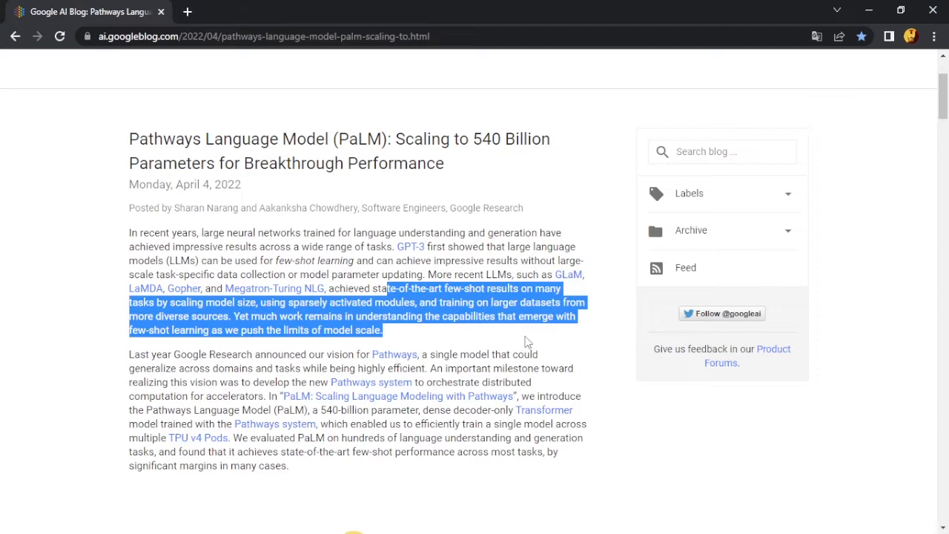
click(525, 334)
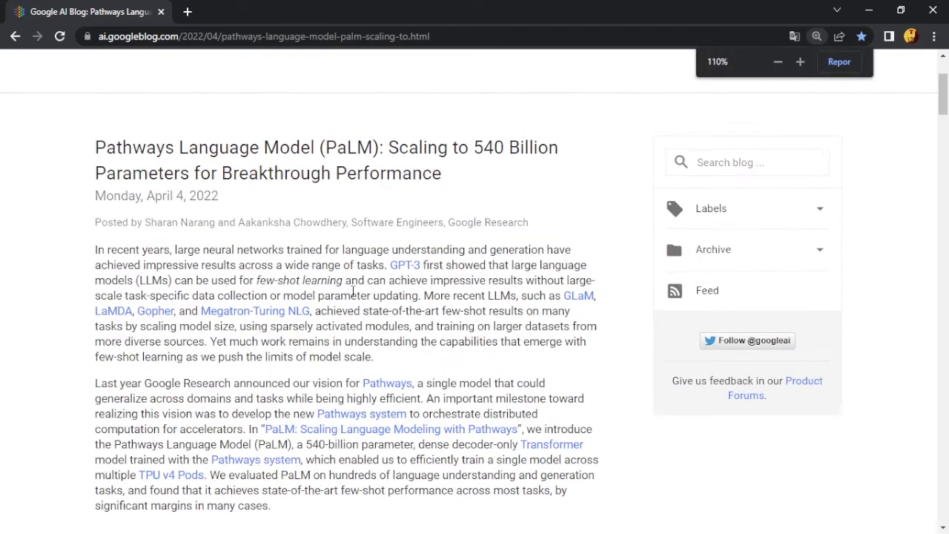
Raise the browser zoom to 125% and dismiss the zoom bubble to keep reading.
click(800, 62)
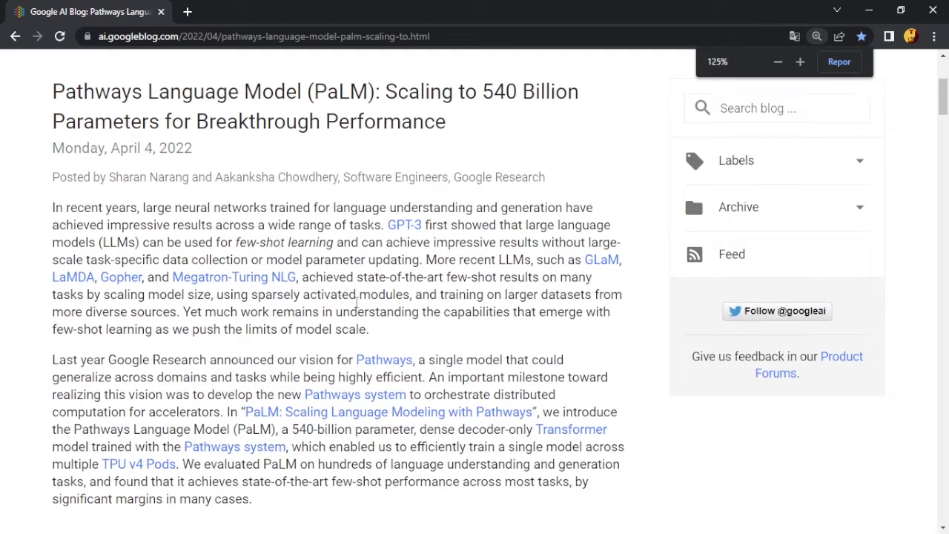
click(816, 36)
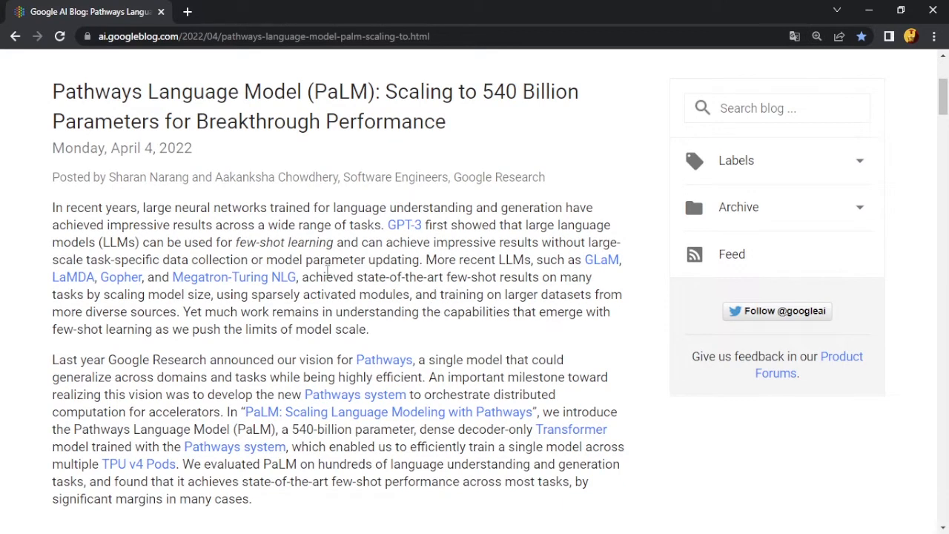
mouse_move(120, 223)
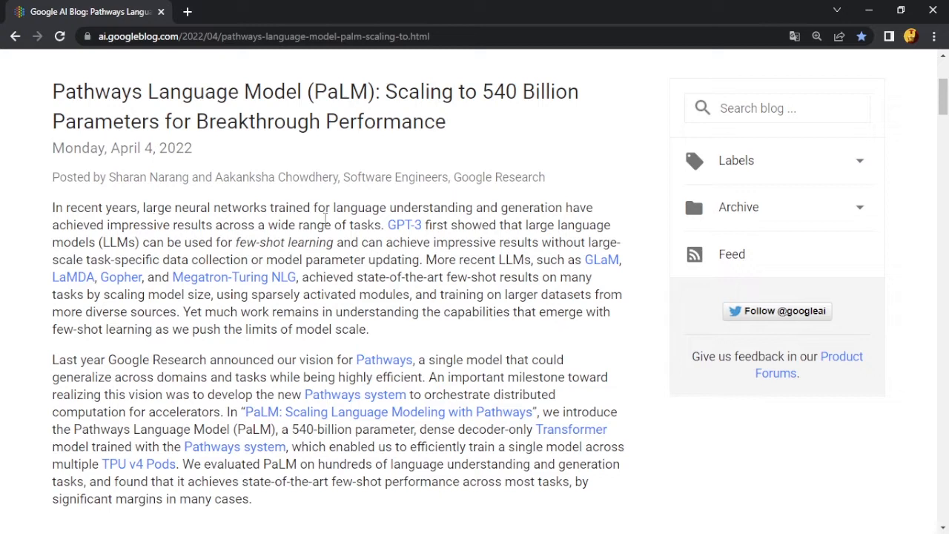
mouse_move(482, 213)
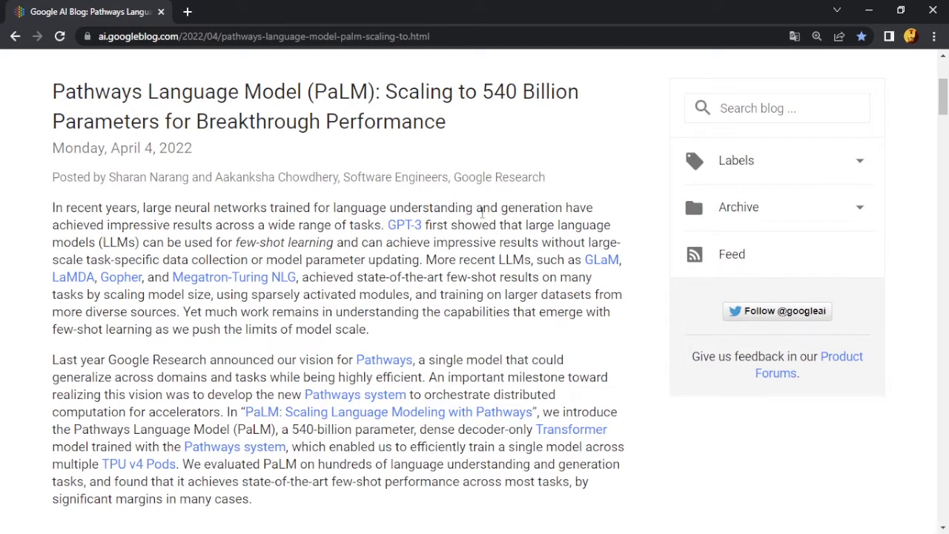
mouse_move(547, 214)
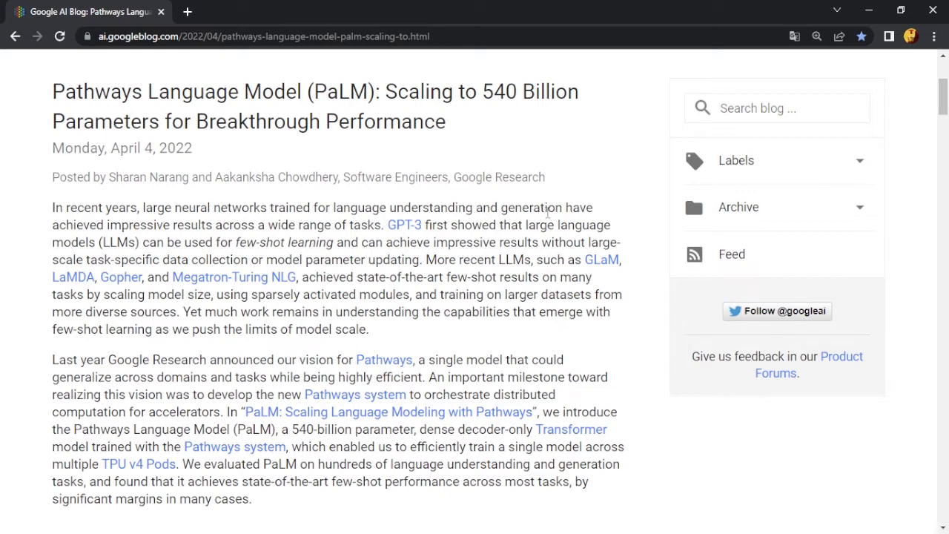
mouse_move(226, 235)
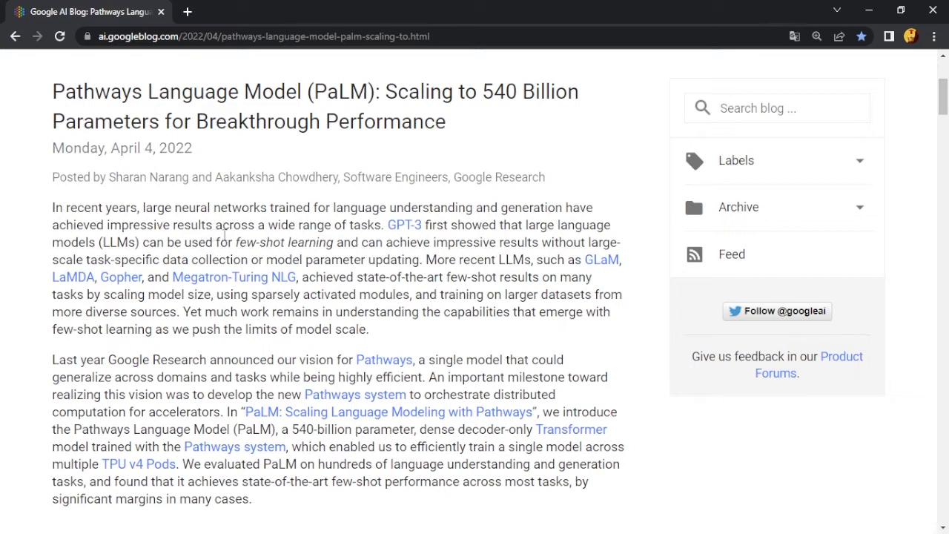
mouse_move(352, 255)
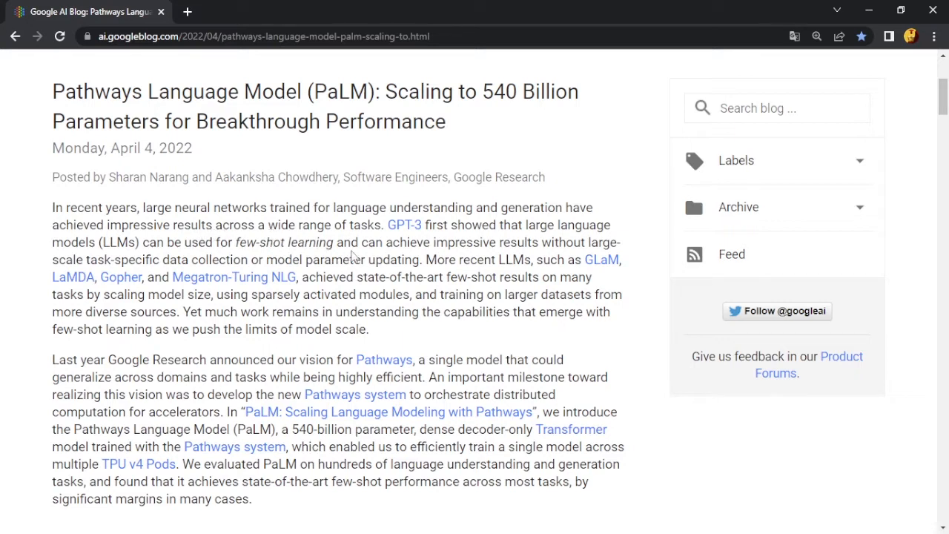
mouse_move(368, 252)
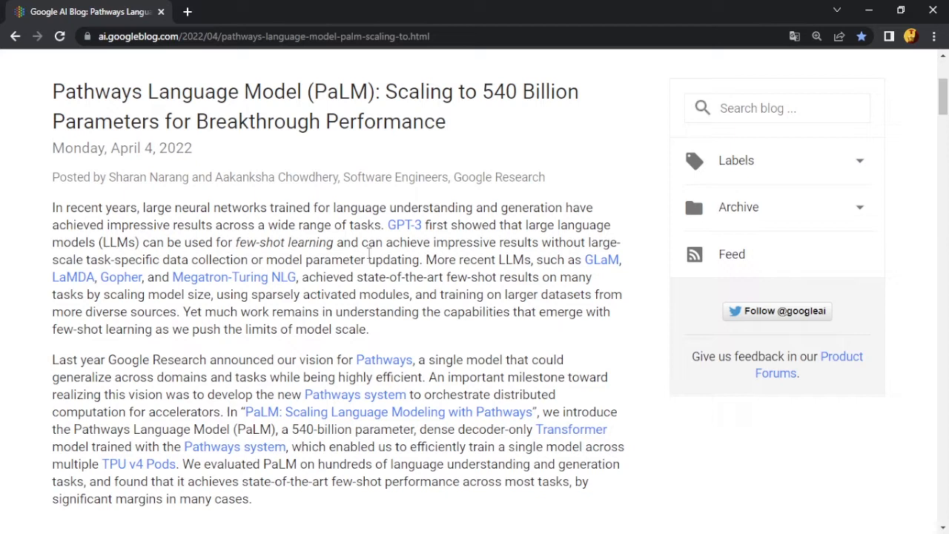
mouse_move(397, 255)
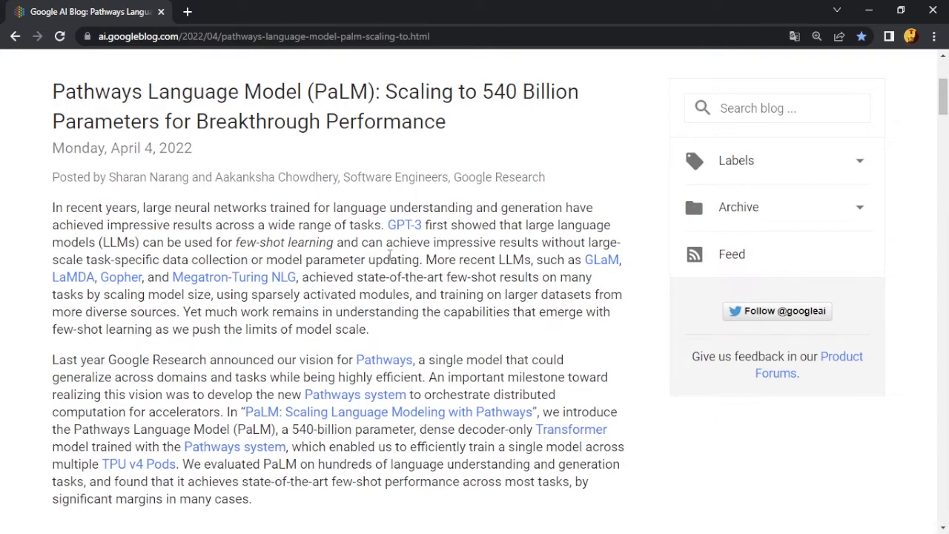
mouse_move(462, 269)
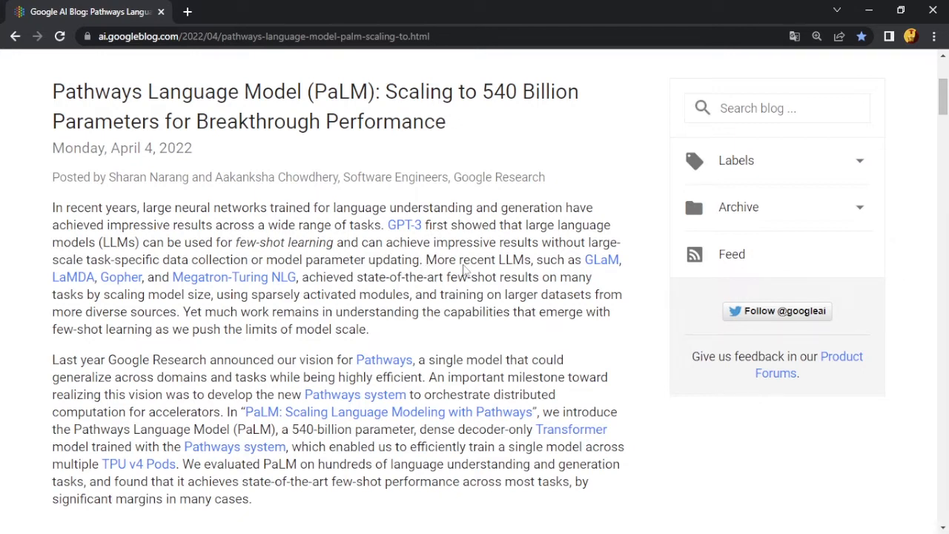
mouse_move(519, 267)
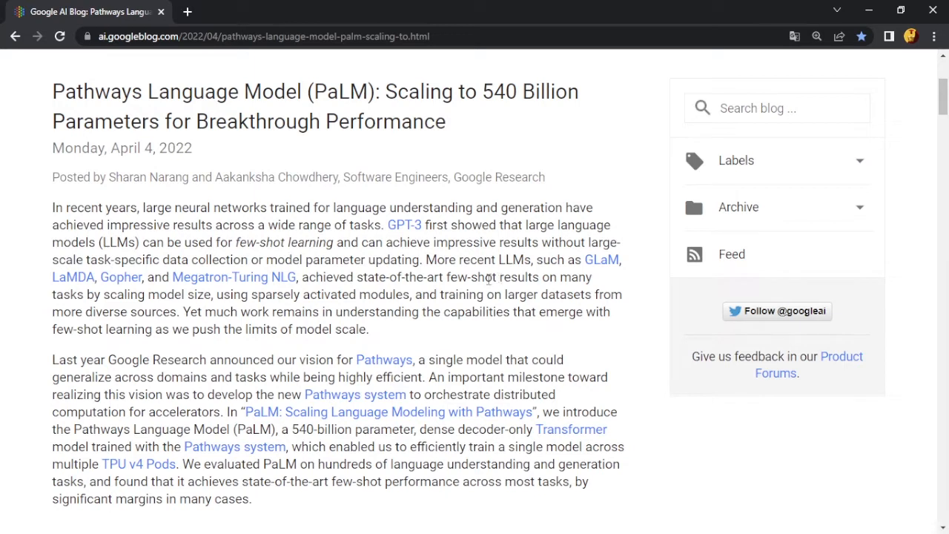
mouse_move(541, 285)
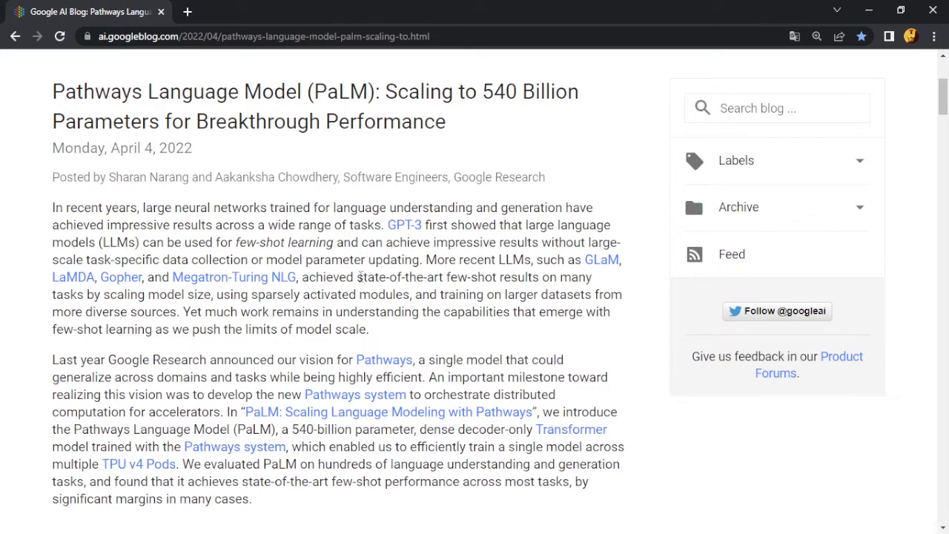
Scroll down through the remaining introduction paragraphs of the PaLM post.
scroll(down, 3)
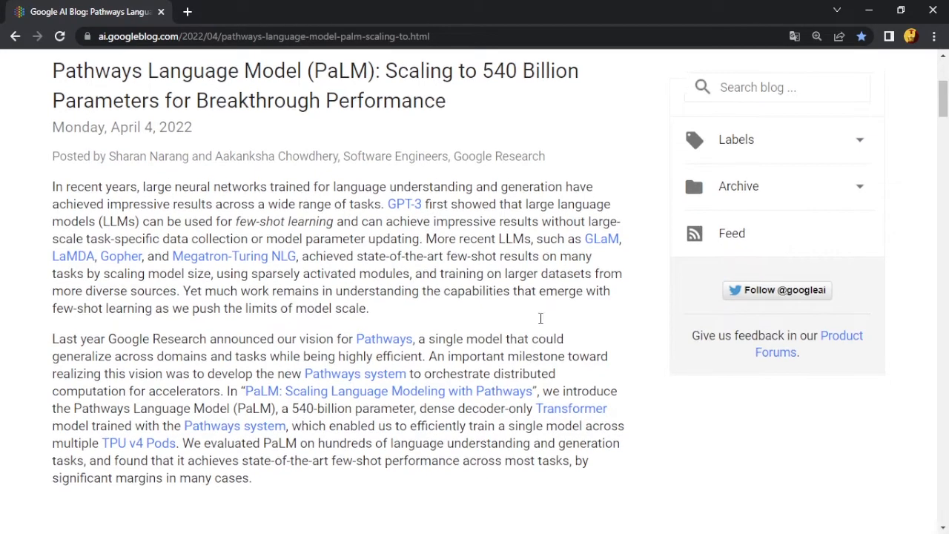
scroll(down, 3)
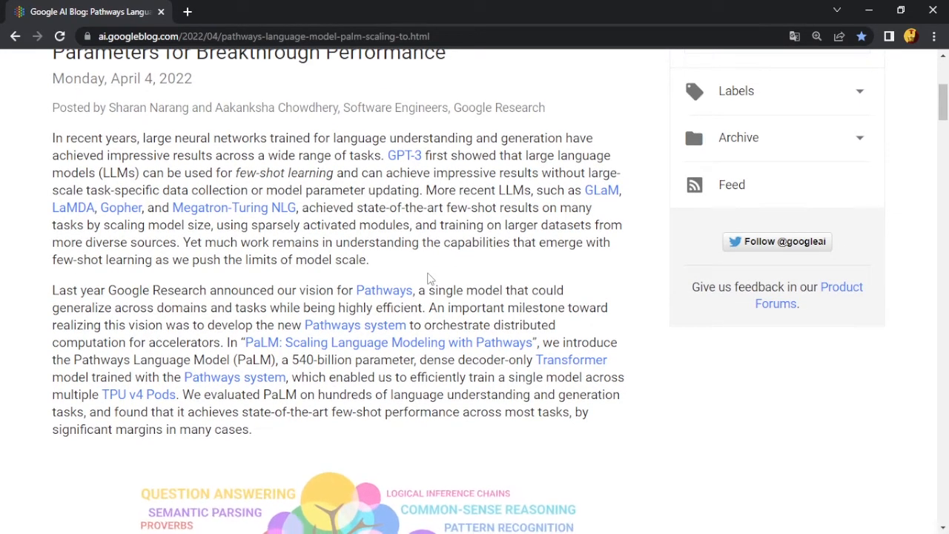
scroll(down, 3)
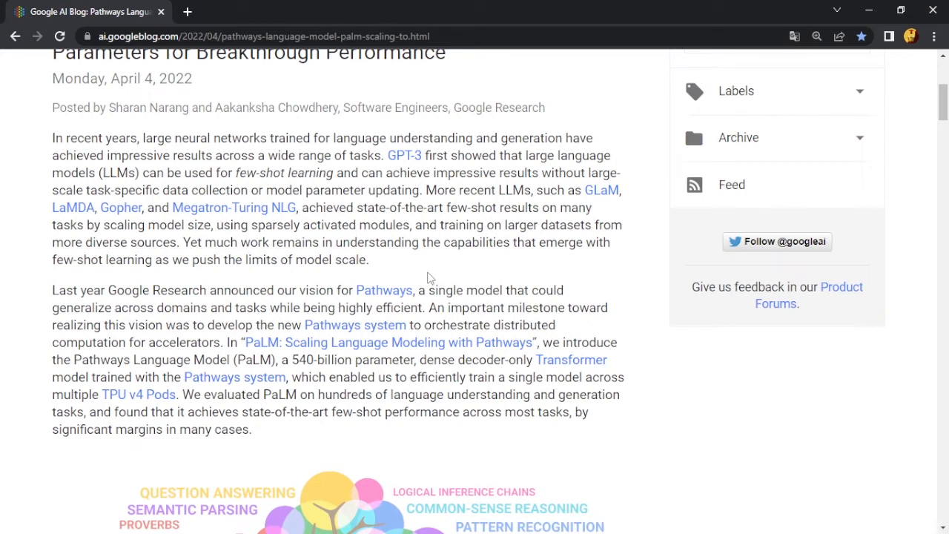
scroll(down, 3)
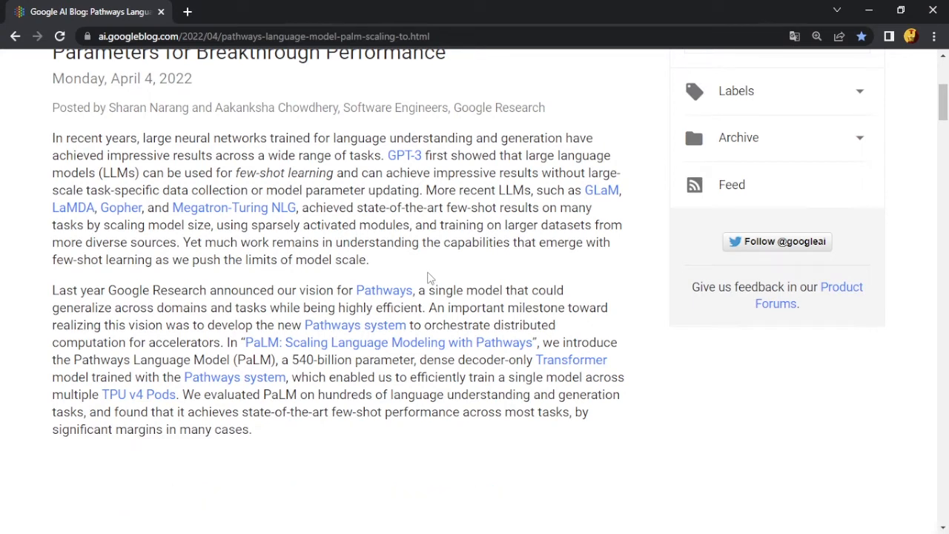
scroll(down, 3)
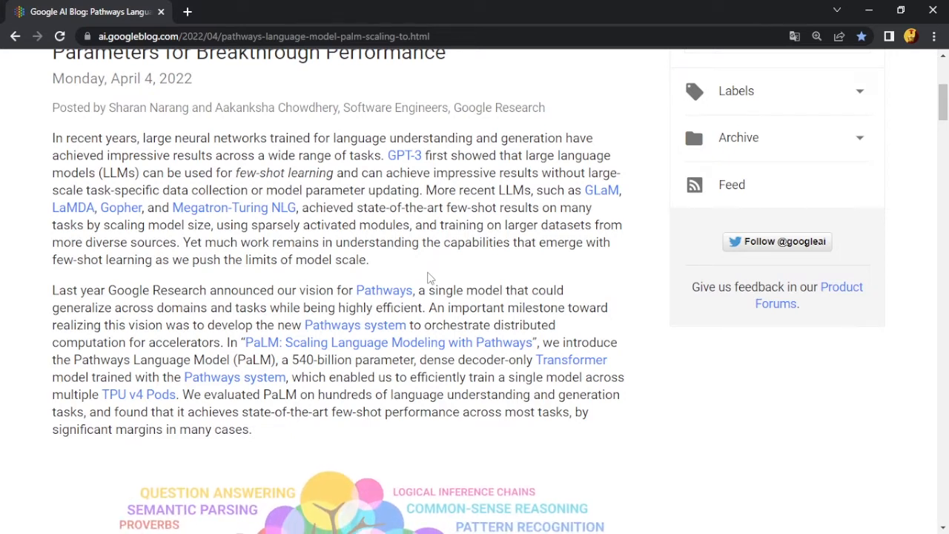
scroll(down, 3)
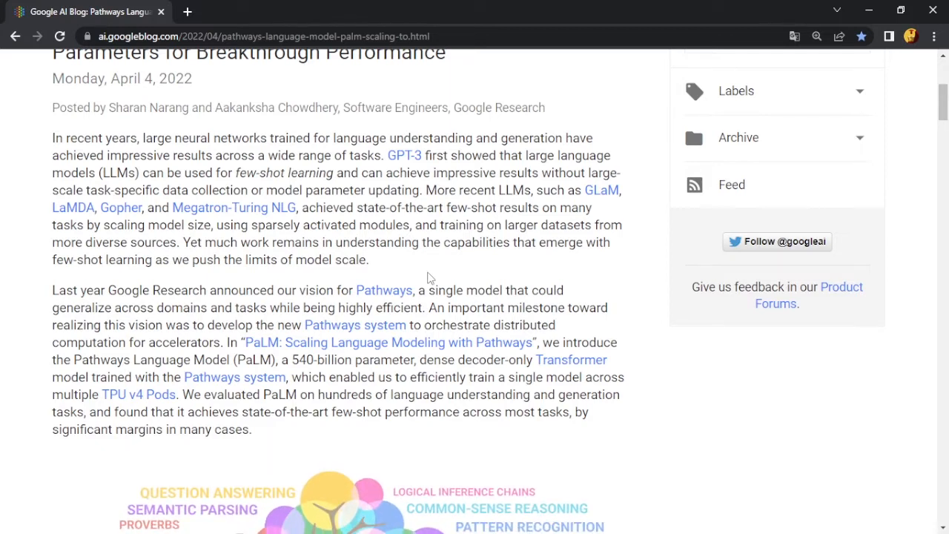
scroll(down, 3)
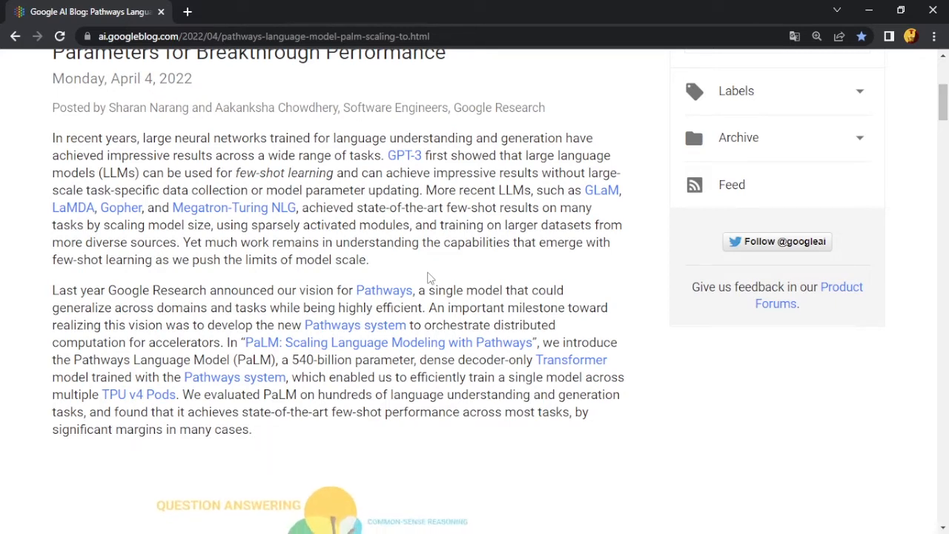
scroll(down, 3)
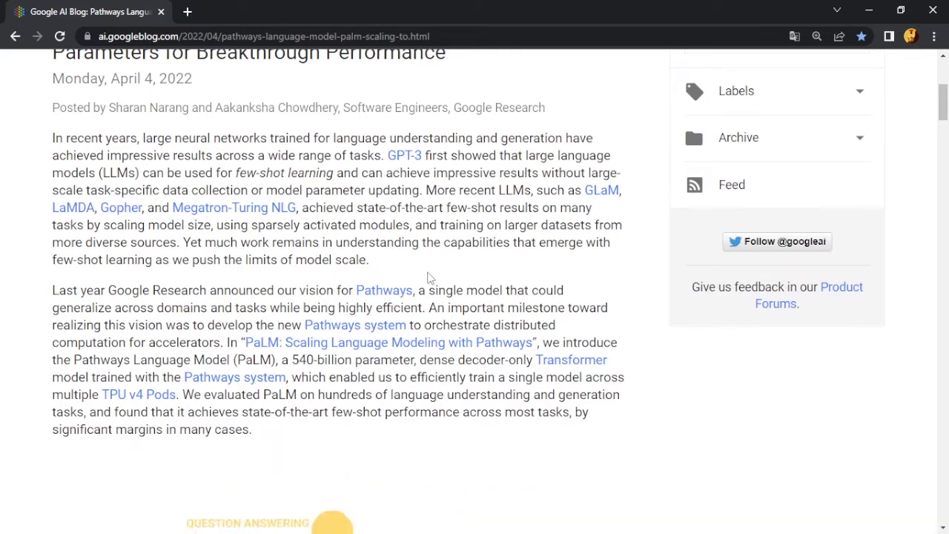
scroll(down, 3)
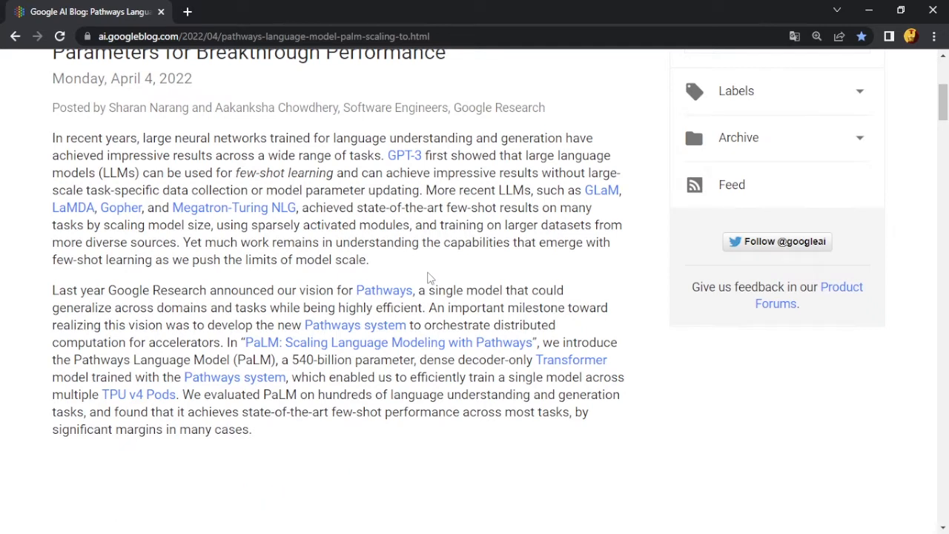
scroll(down, 3)
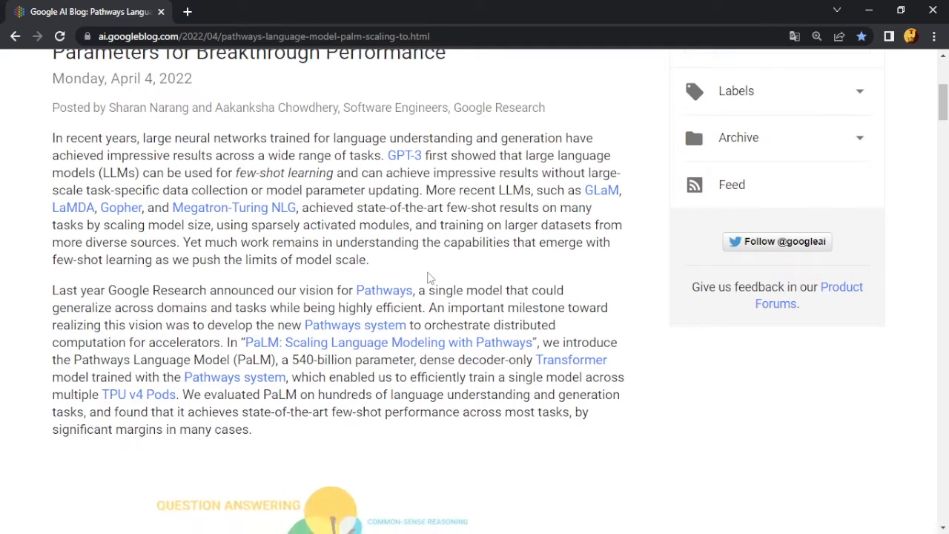
scroll(down, 3)
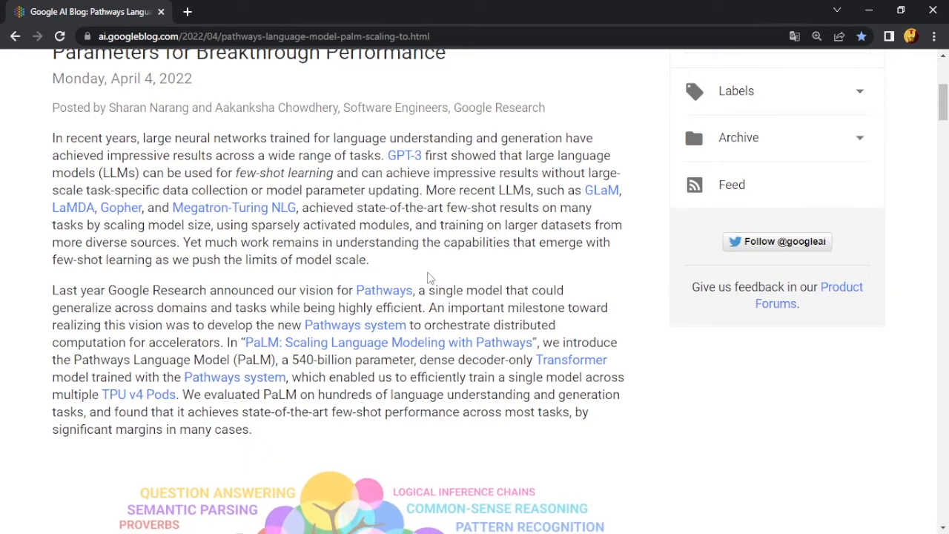
Continue down until the animated capability tree showing growth with model scale is fully visible.
scroll(down, 3)
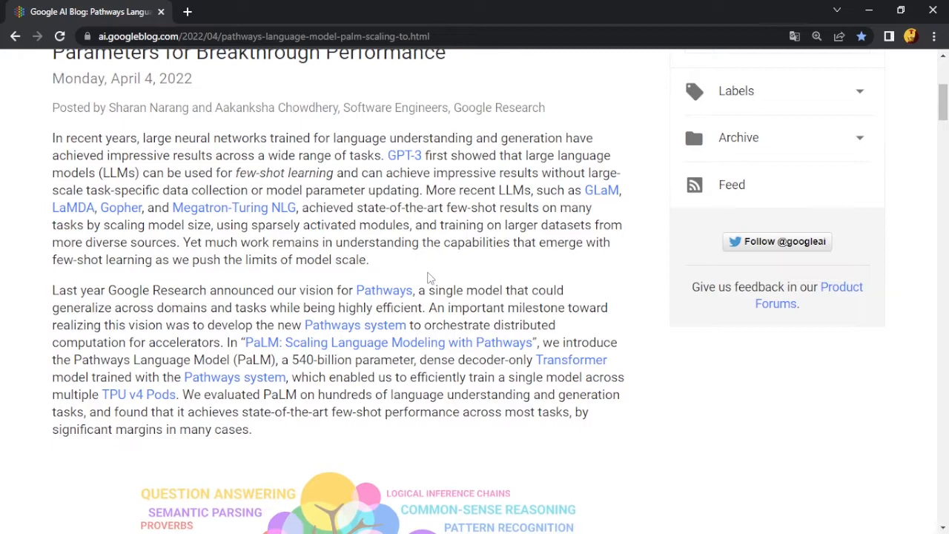
scroll(down, 3)
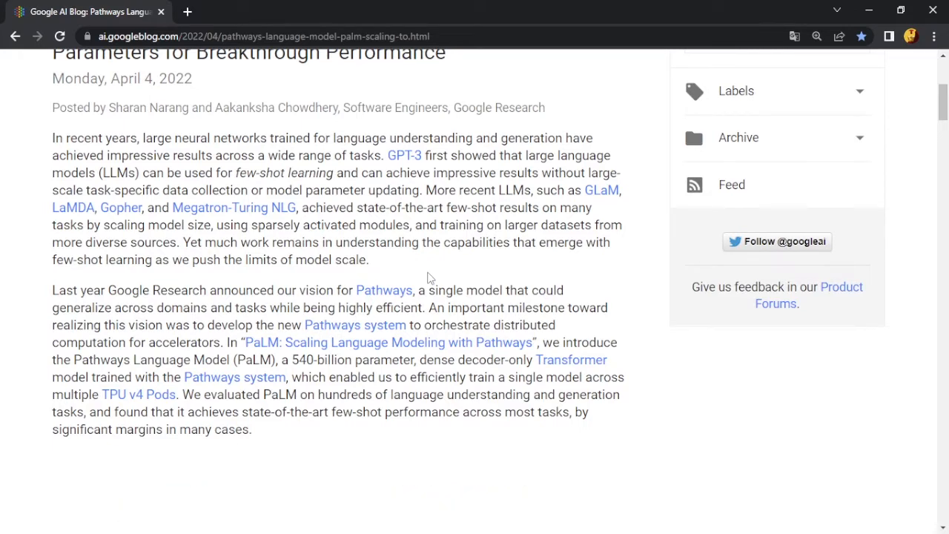
scroll(down, 3)
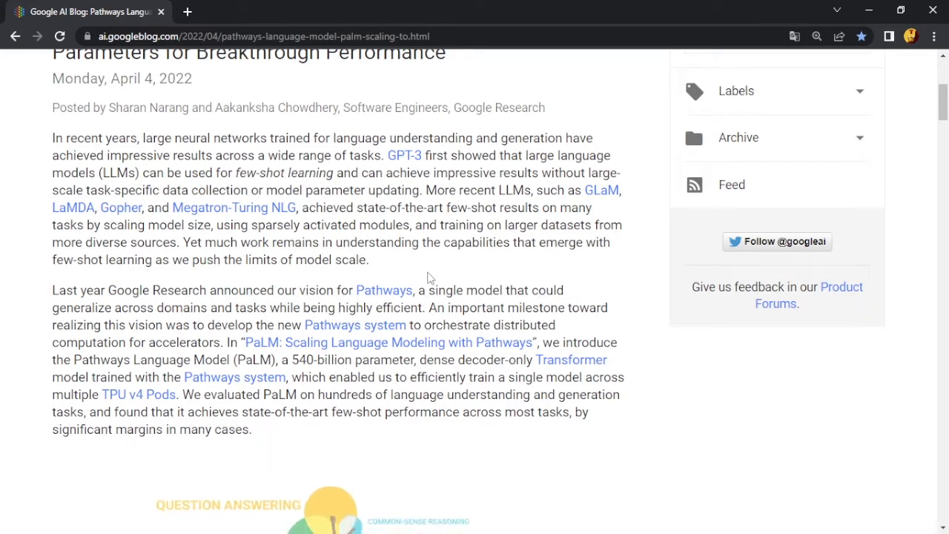
scroll(down, 3)
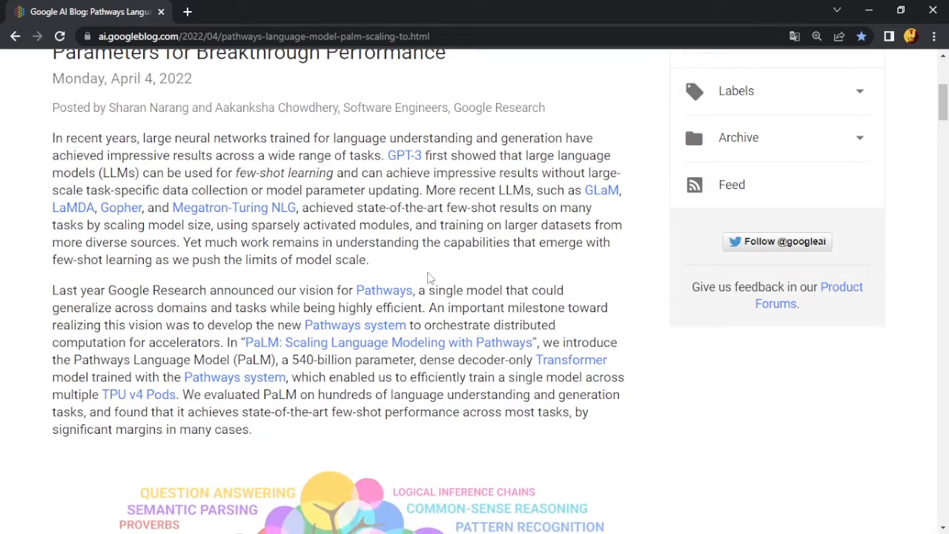
scroll(down, 3)
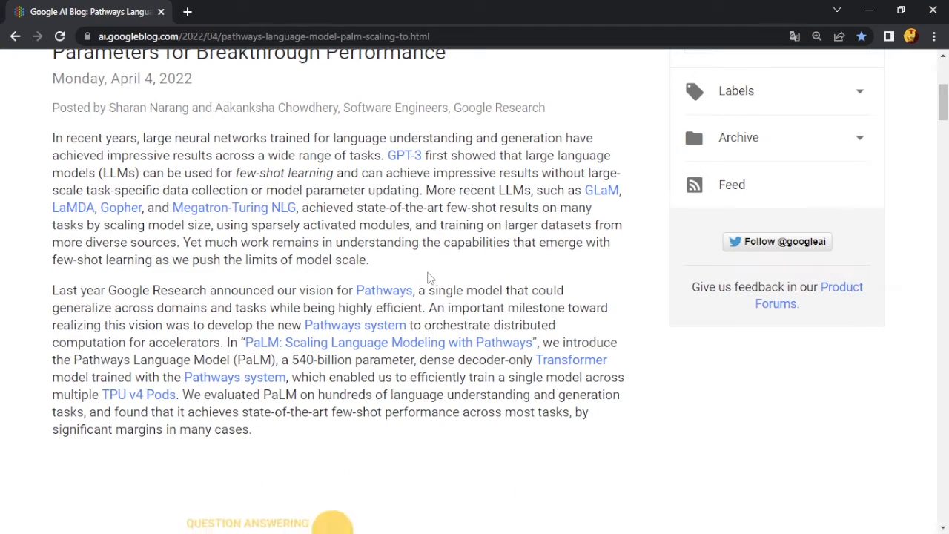
scroll(down, 3)
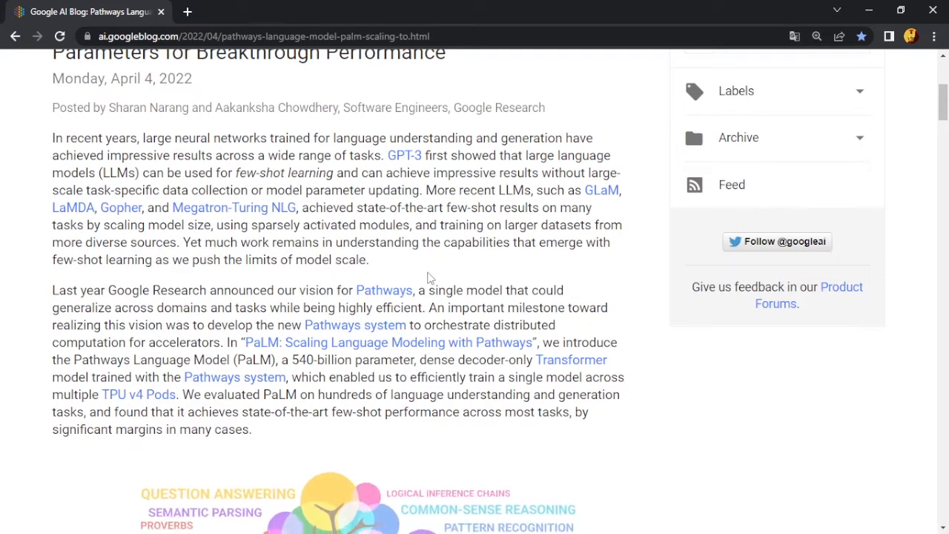
scroll(down, 3)
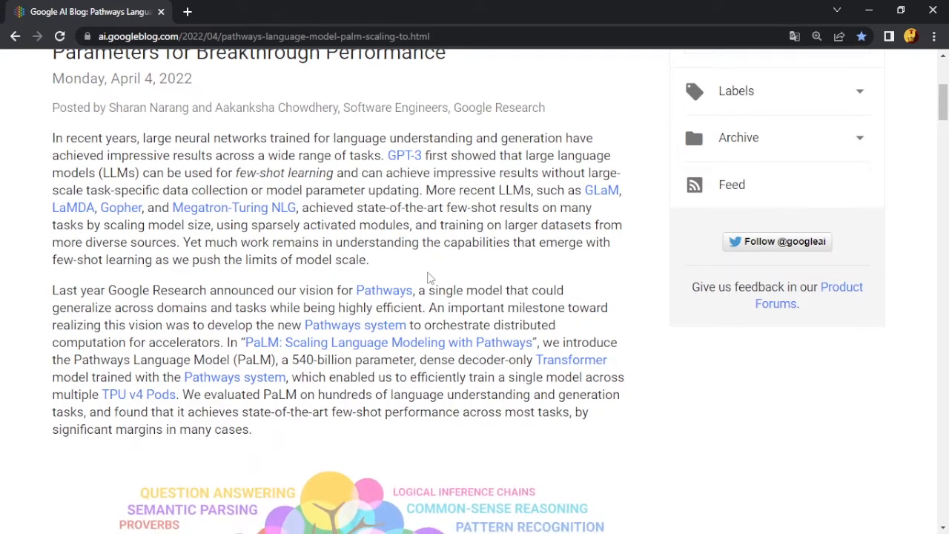
scroll(down, 3)
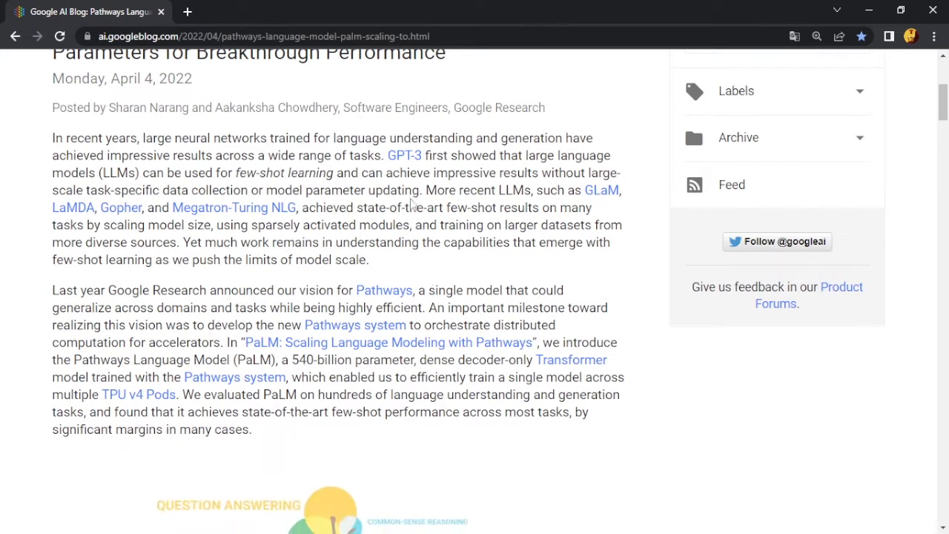
scroll(down, 3)
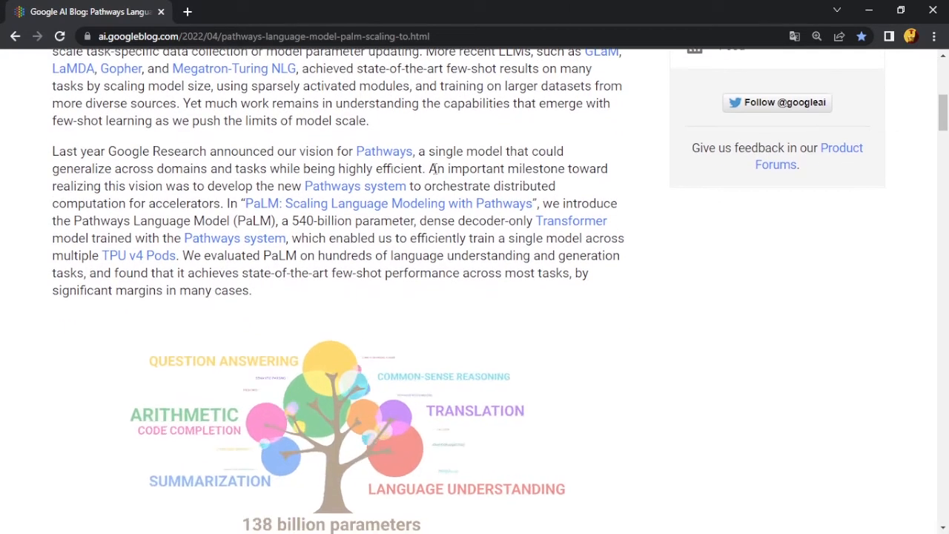
scroll(down, 3)
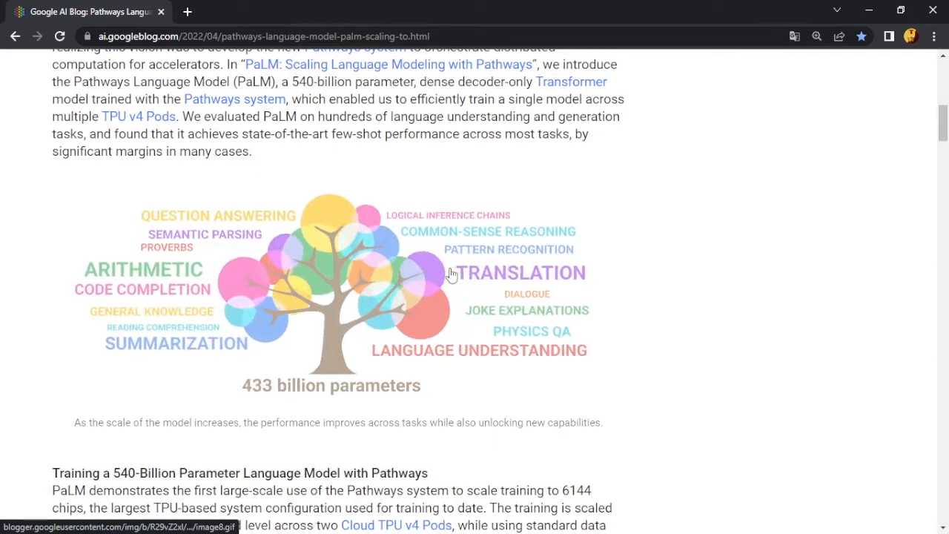
Scroll past the tree animation to the 'Training a 540-Billion Parameter Language Model with Pathways' section.
scroll(down, 3)
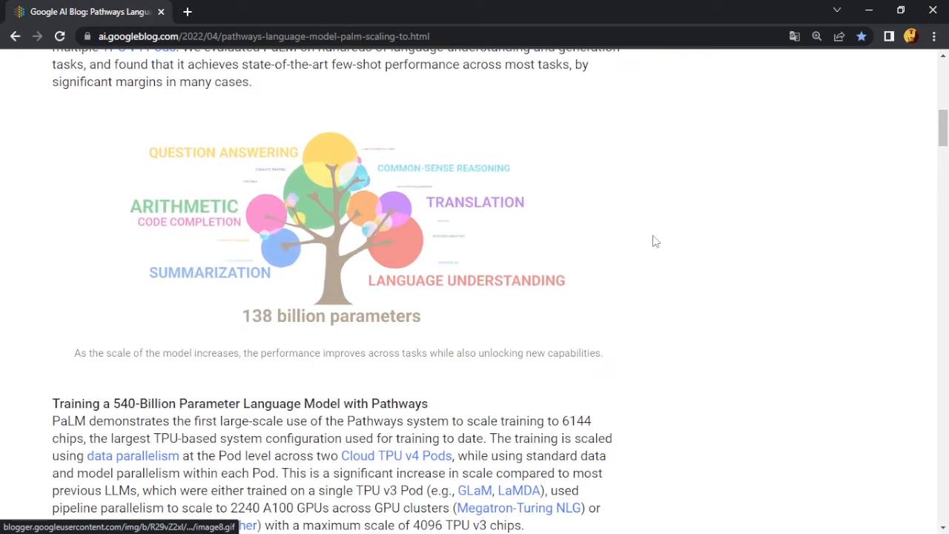
scroll(down, 3)
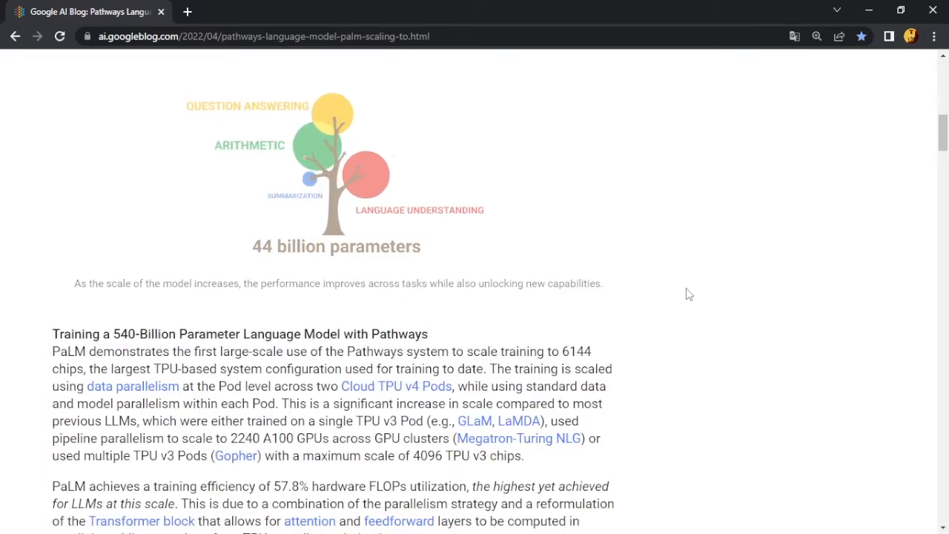
scroll(down, 3)
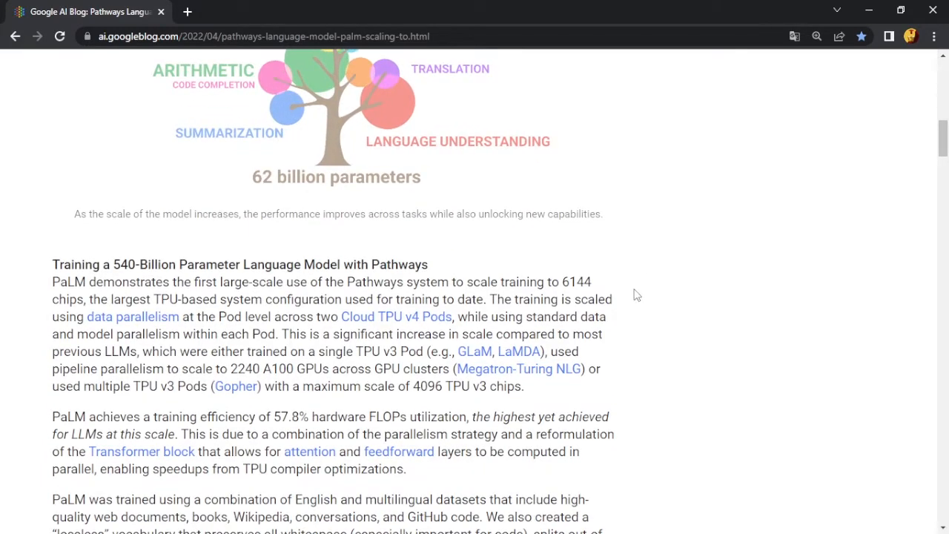
scroll(down, 3)
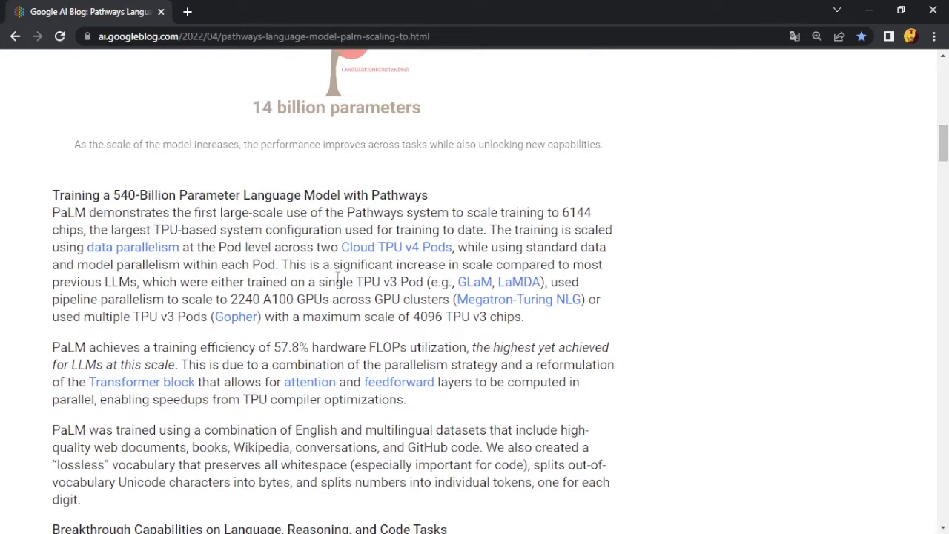
scroll(down, 3)
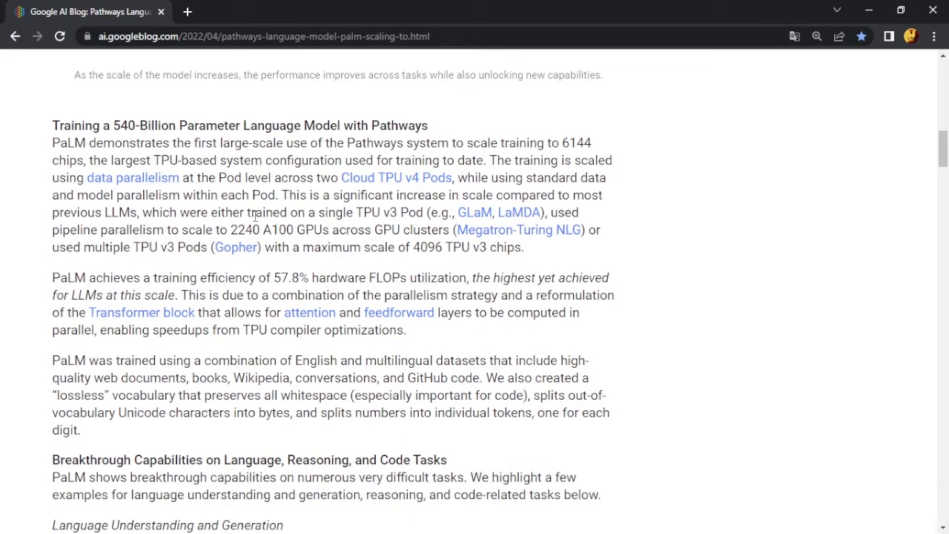
mouse_move(363, 190)
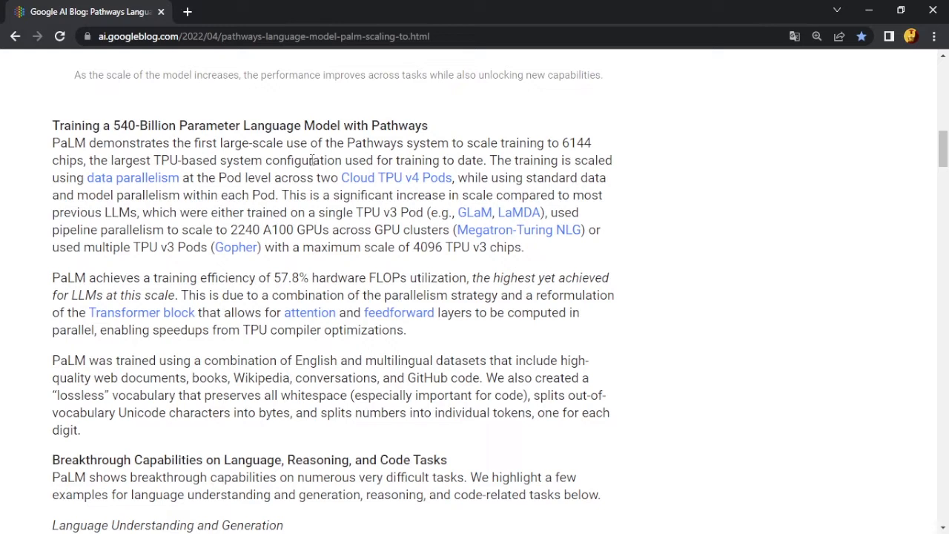
mouse_move(249, 106)
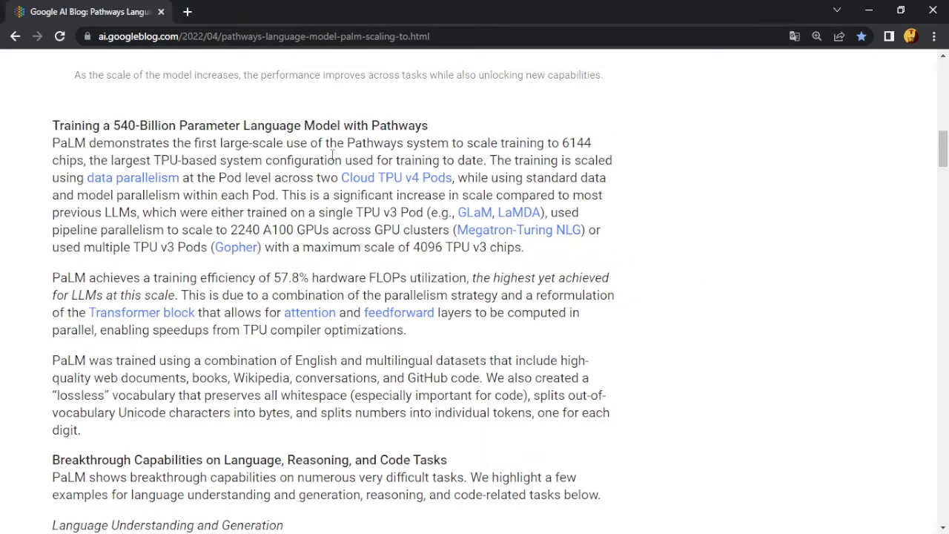
drag(104, 125, 329, 125)
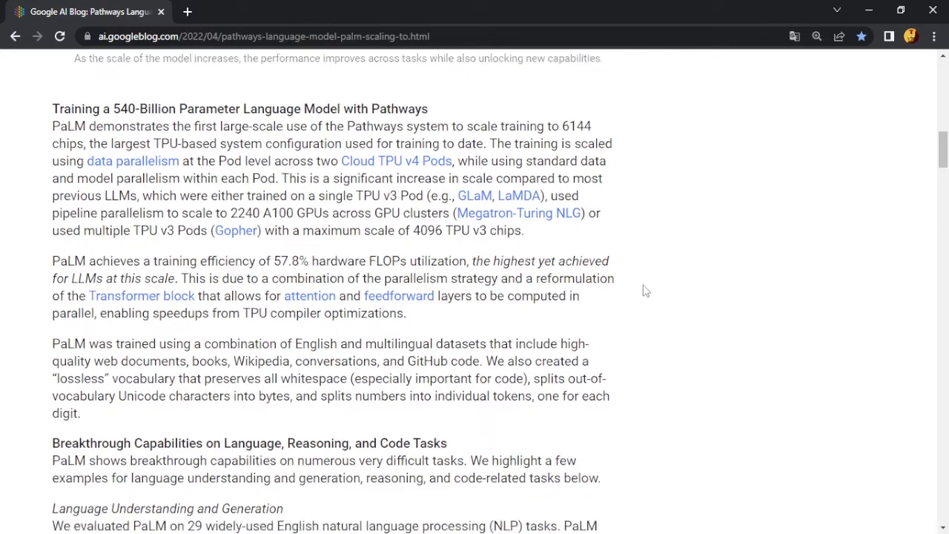
scroll(down, 3)
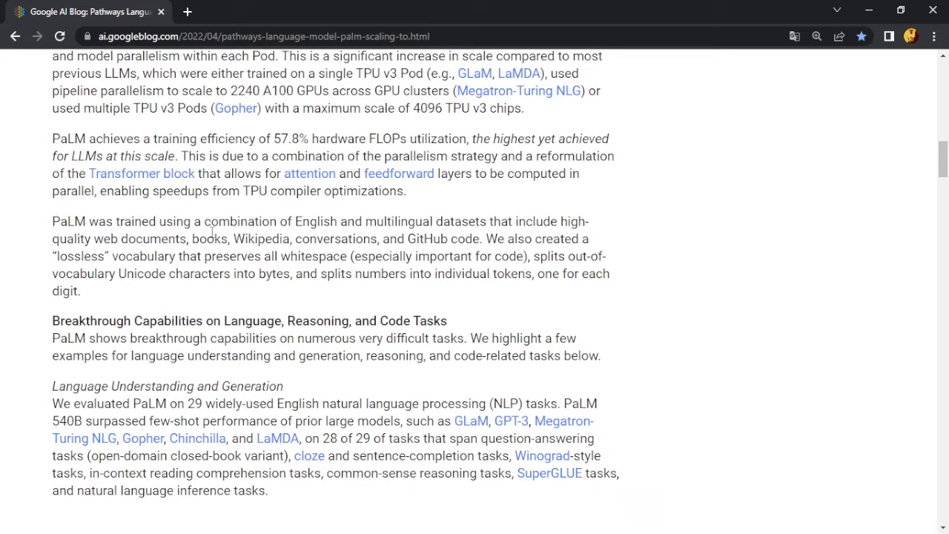
mouse_move(403, 234)
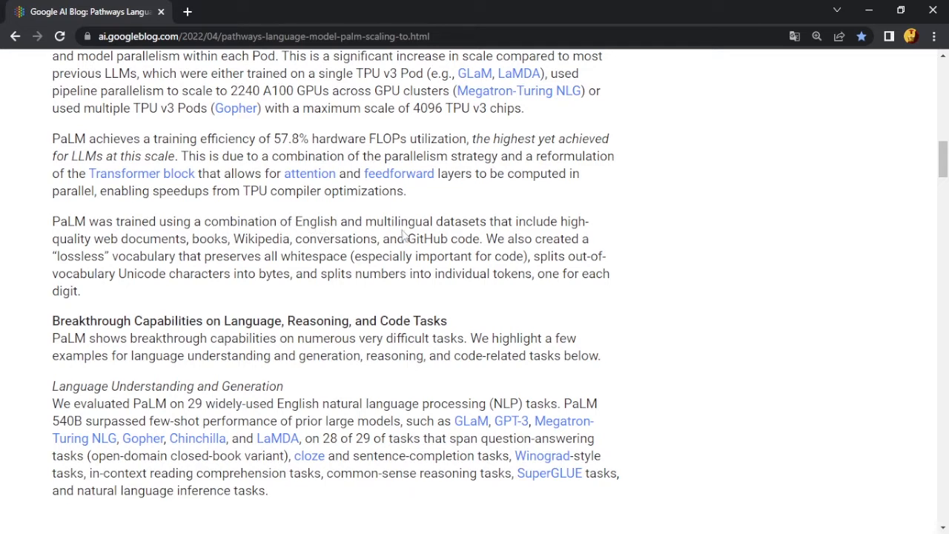
mouse_move(525, 234)
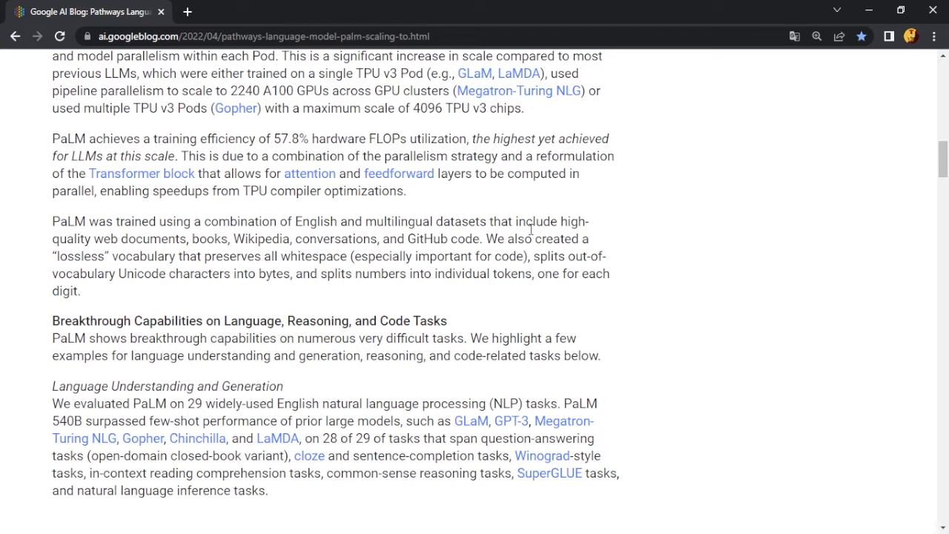
drag(434, 221, 404, 238)
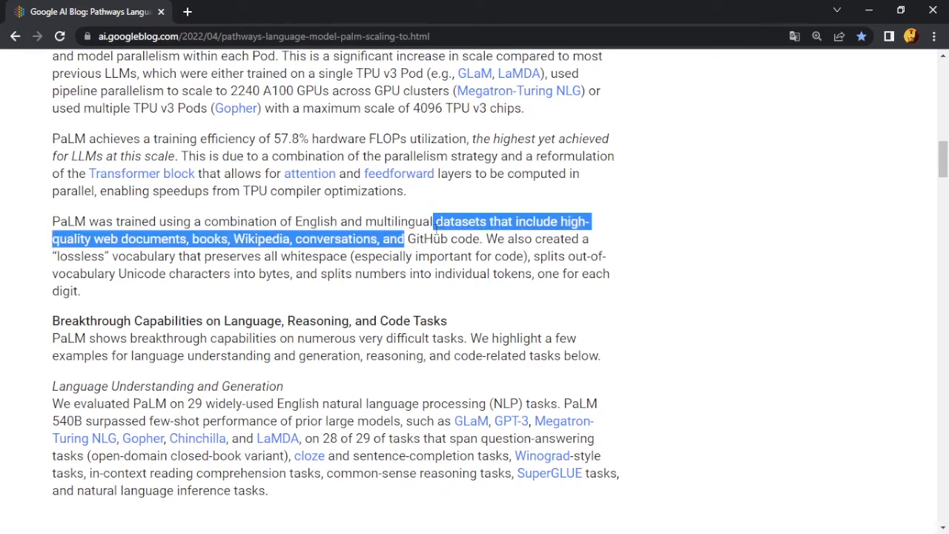
click(421, 239)
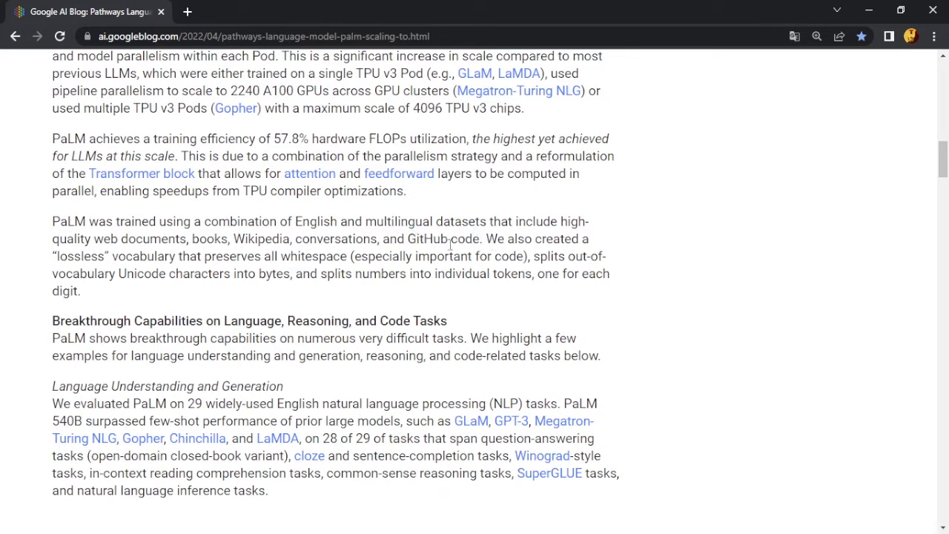
drag(388, 238, 433, 238)
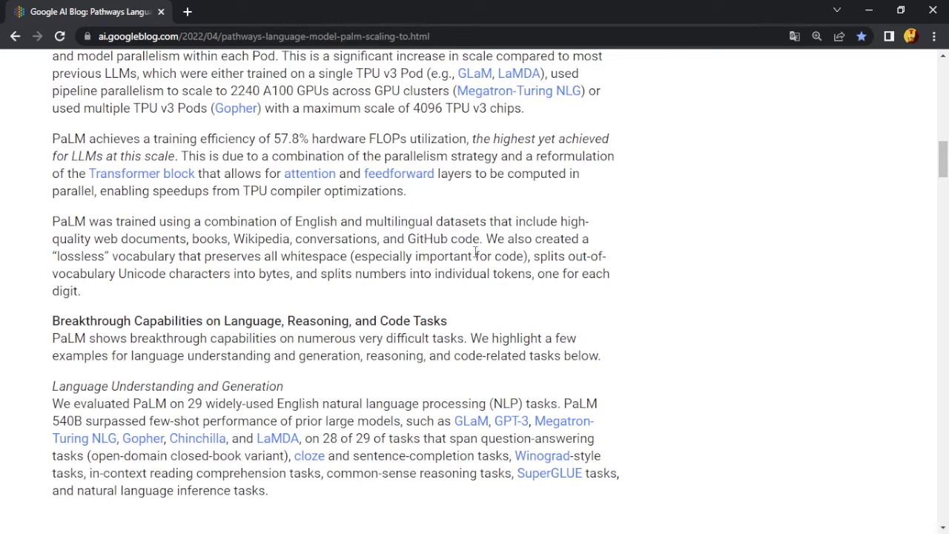
mouse_move(455, 312)
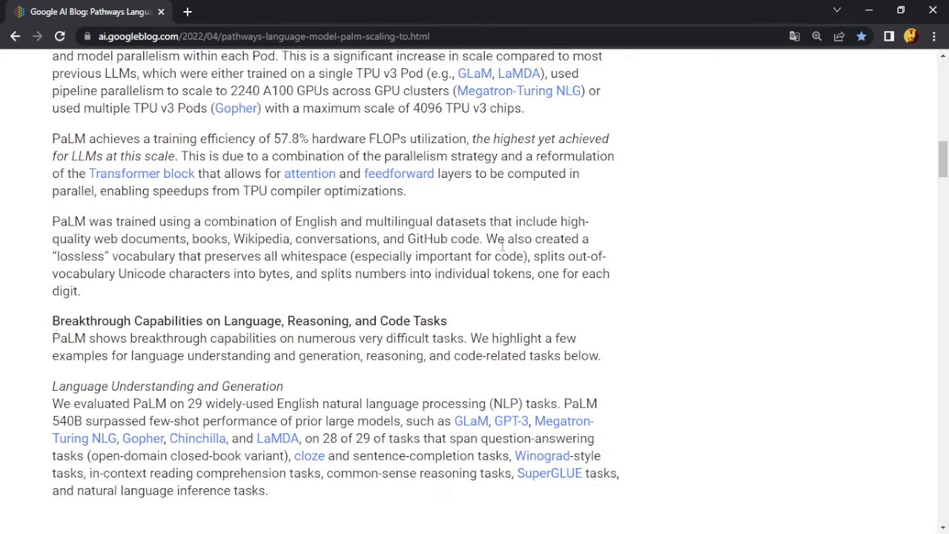
scroll(down, 3)
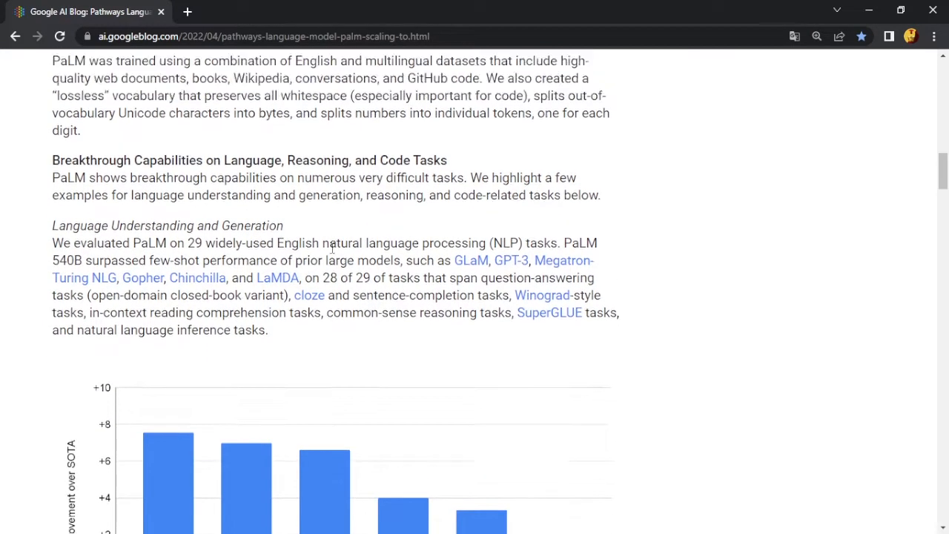
Scroll to the bar chart of PaLM 540B's improvement over SOTA on English NLP tasks.
scroll(up, 3)
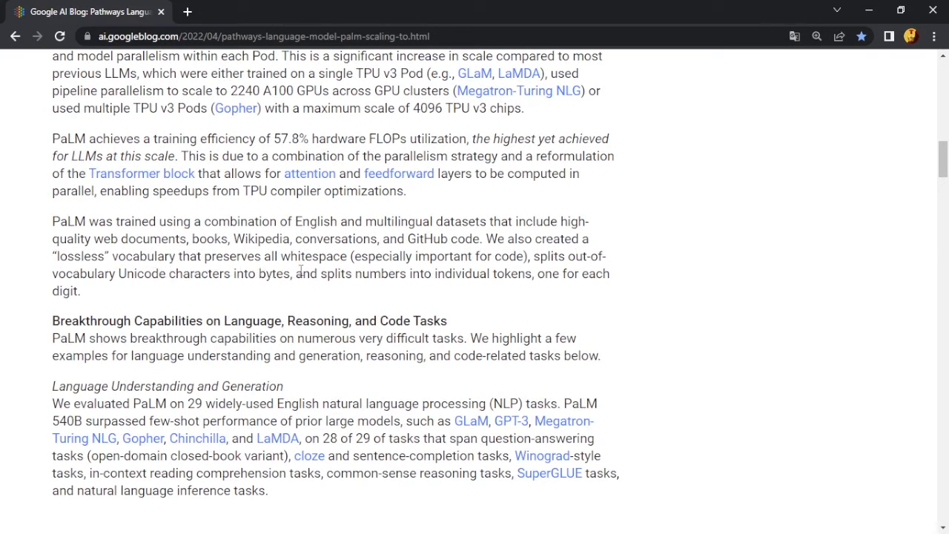
mouse_move(572, 264)
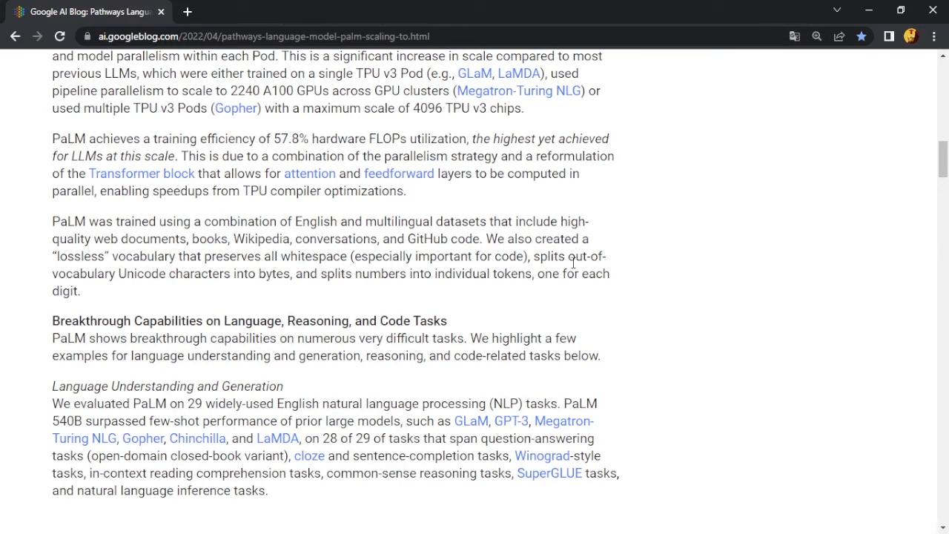
mouse_move(252, 294)
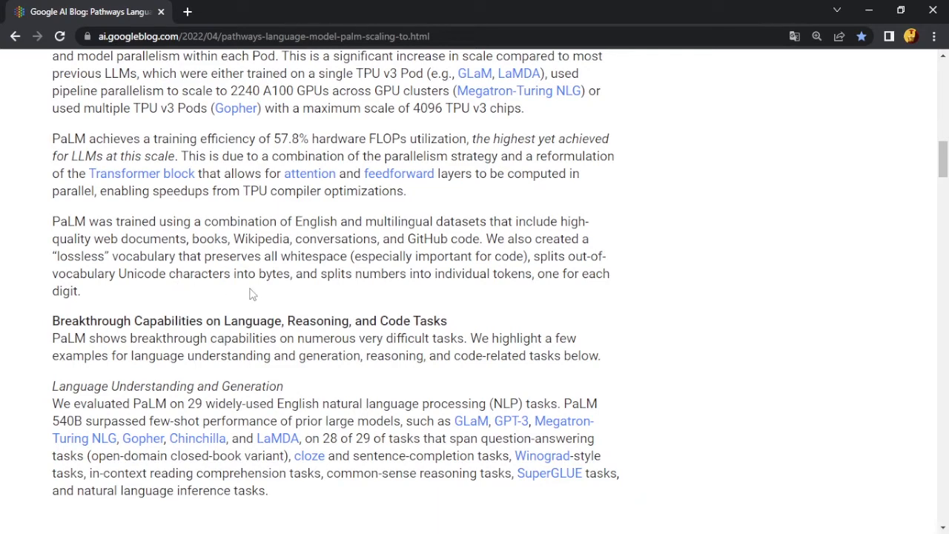
mouse_move(555, 295)
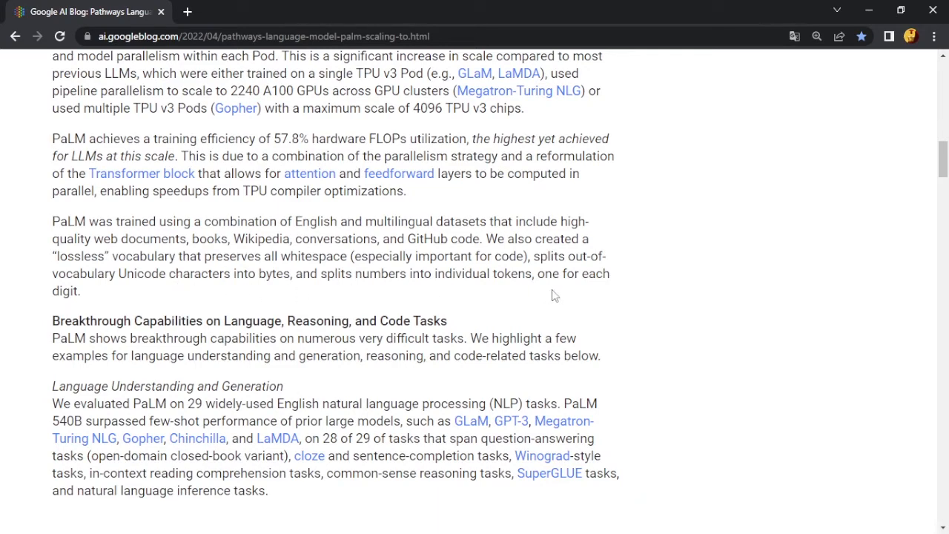
scroll(down, 3)
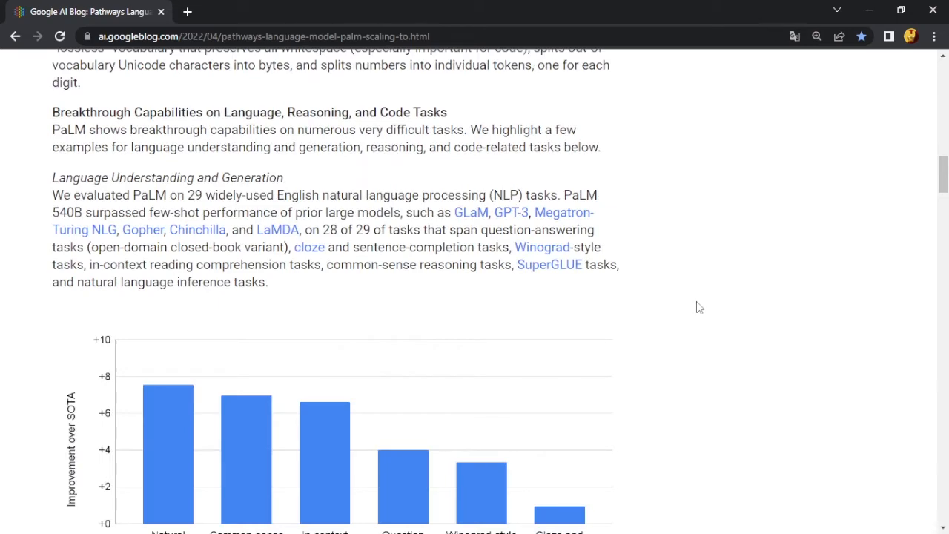
scroll(down, 3)
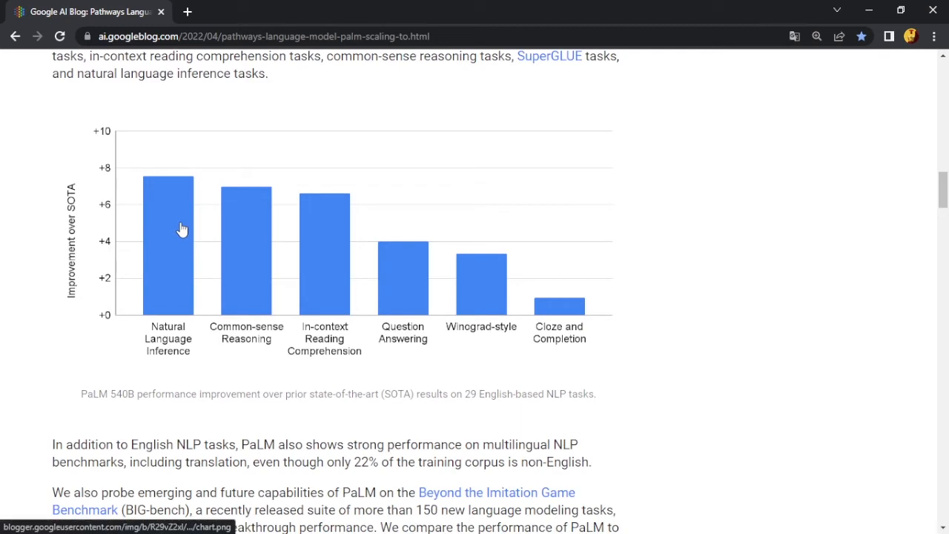
mouse_move(184, 228)
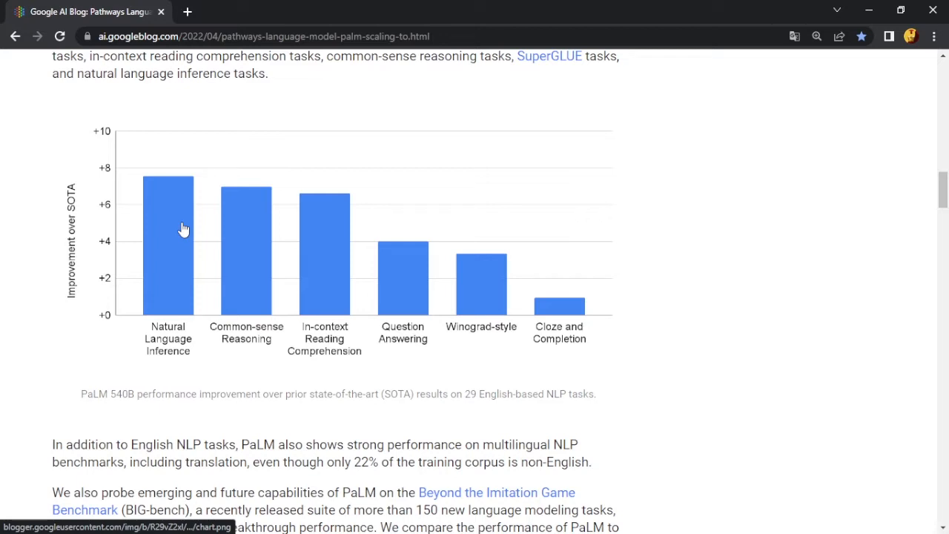
Scroll past the BIG-bench scaling plot to the Synonym Game 1-shot example and Reasoning section.
scroll(down, 3)
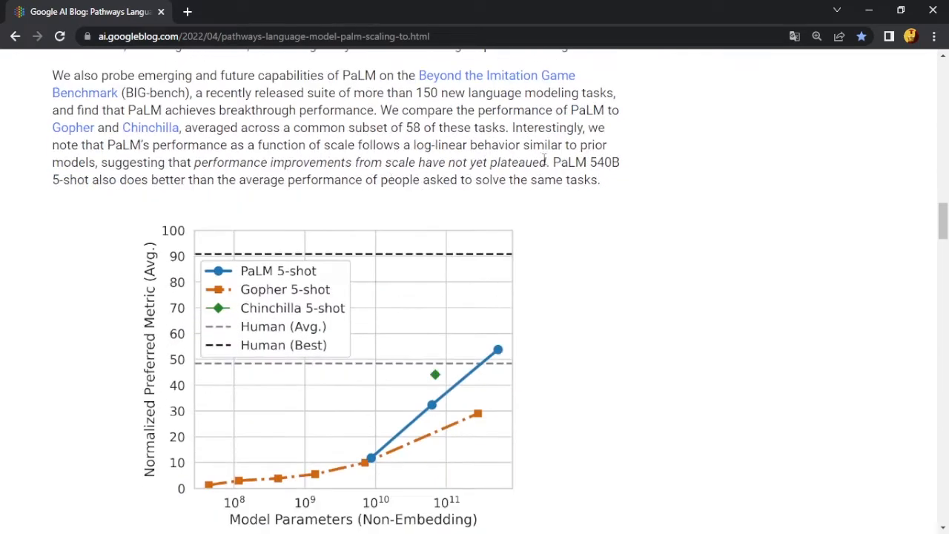
scroll(down, 3)
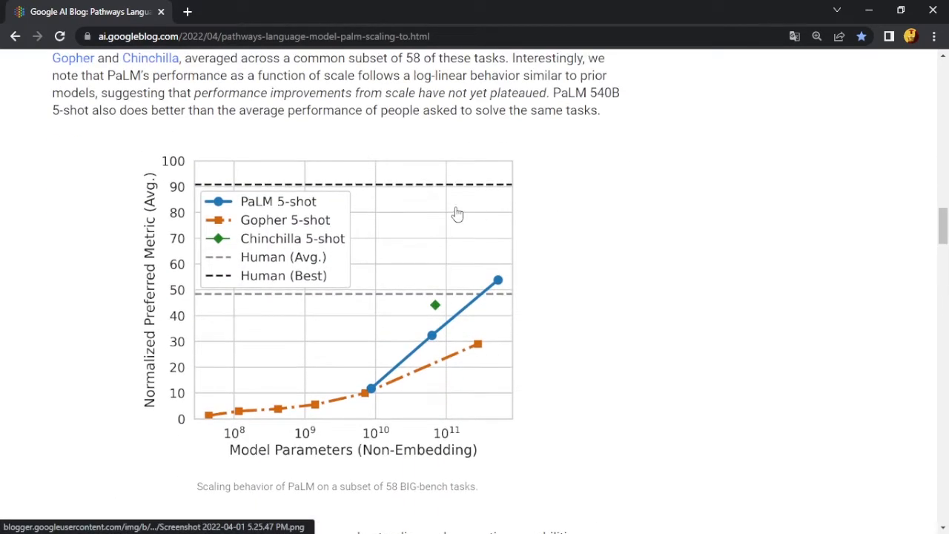
mouse_move(654, 225)
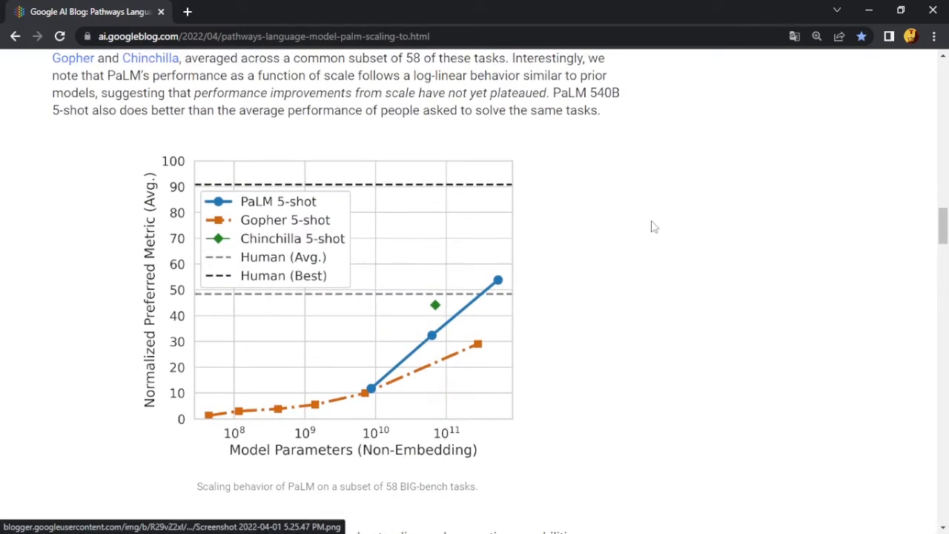
scroll(down, 3)
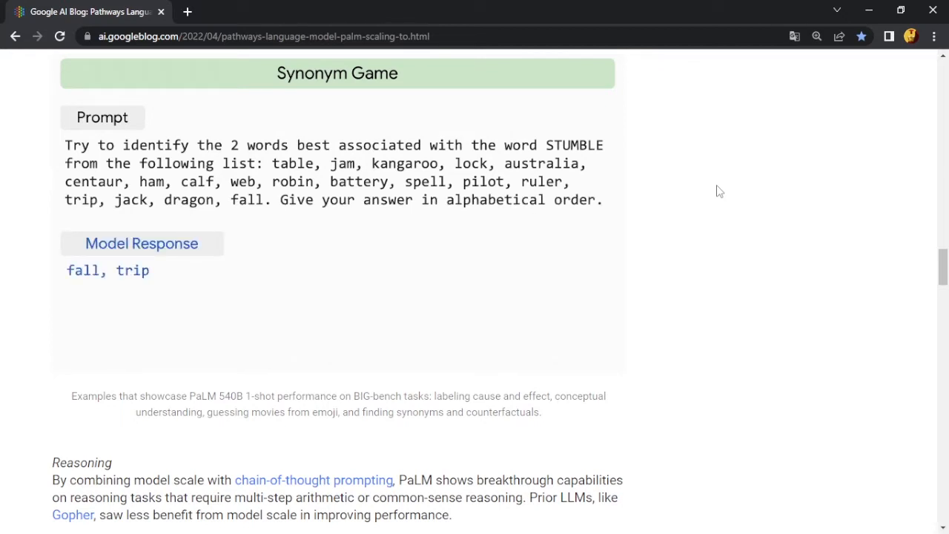
Scroll through the chain-of-thought prompting figure to the whale-joke explanation example.
scroll(down, 3)
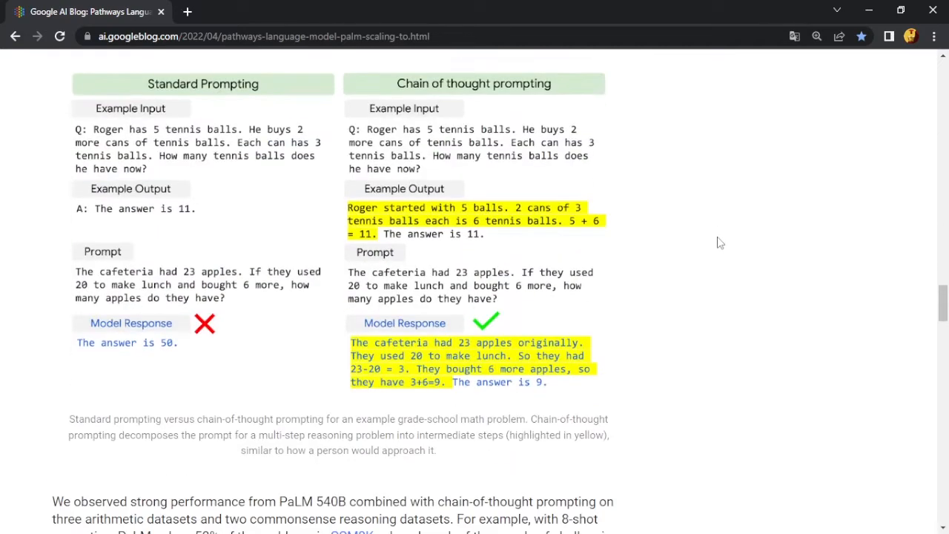
scroll(down, 3)
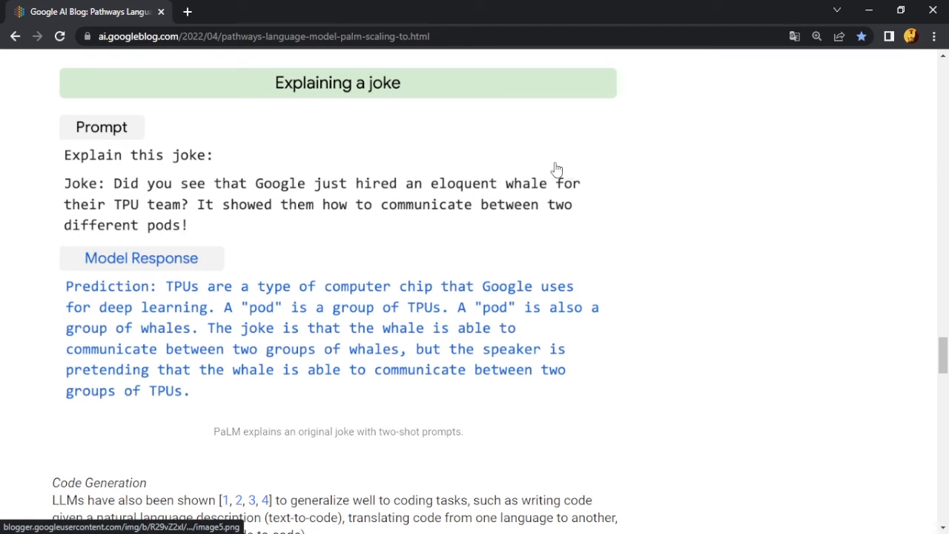
mouse_move(186, 169)
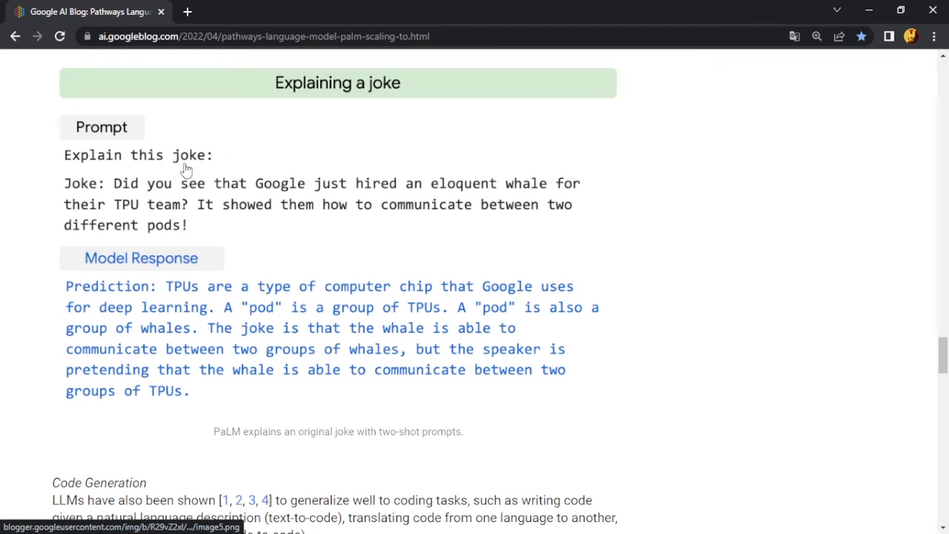
mouse_move(323, 214)
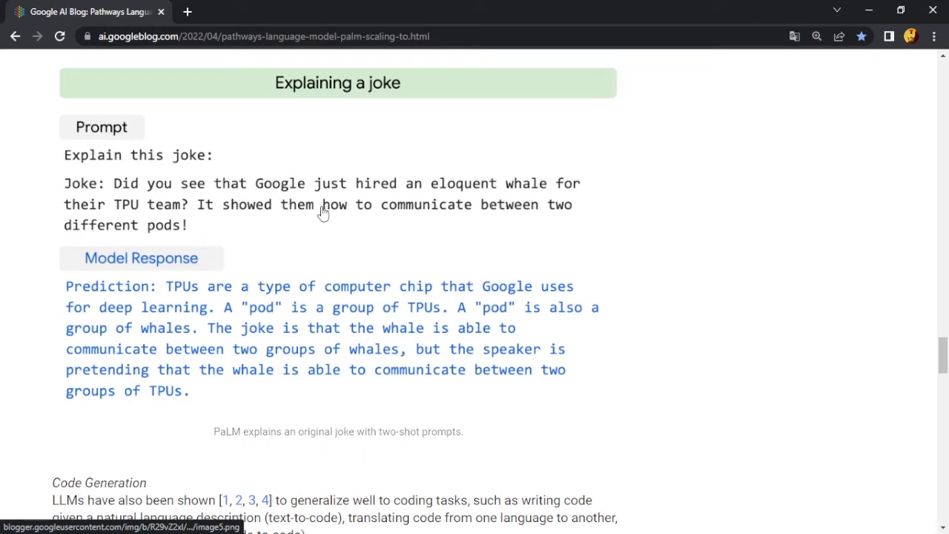
mouse_move(326, 213)
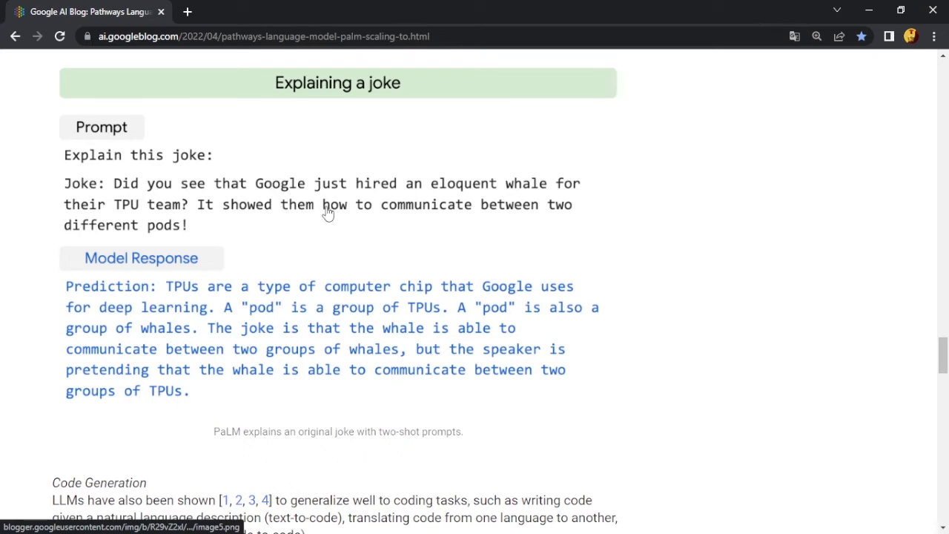
mouse_move(356, 228)
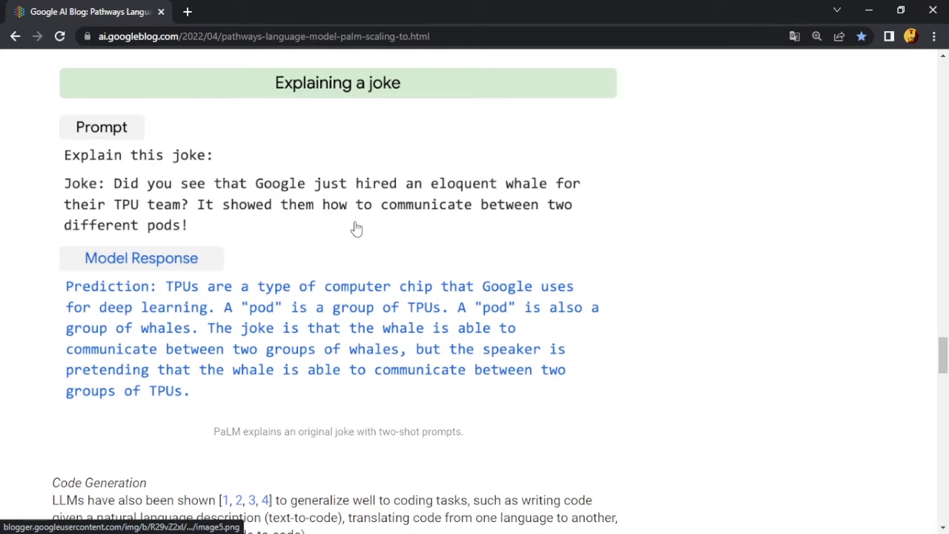
mouse_move(649, 225)
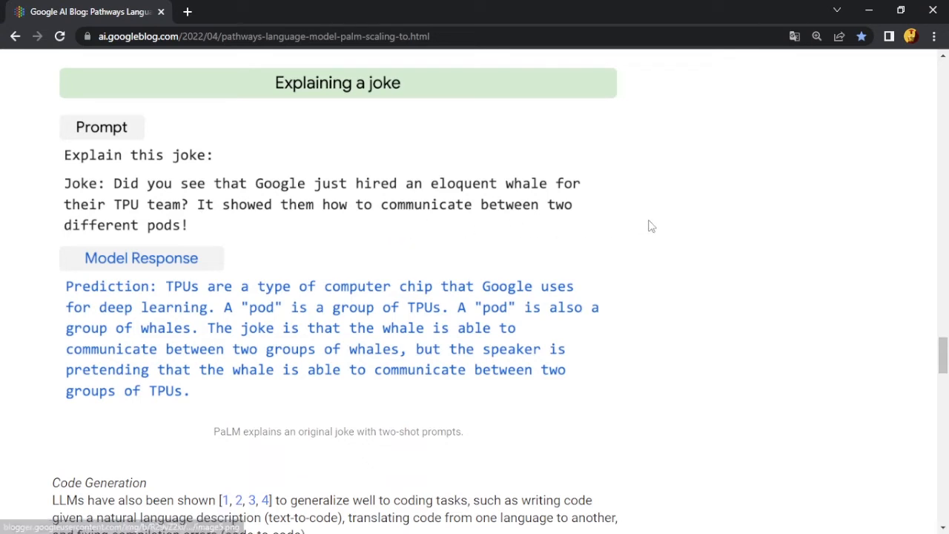
scroll(down, 3)
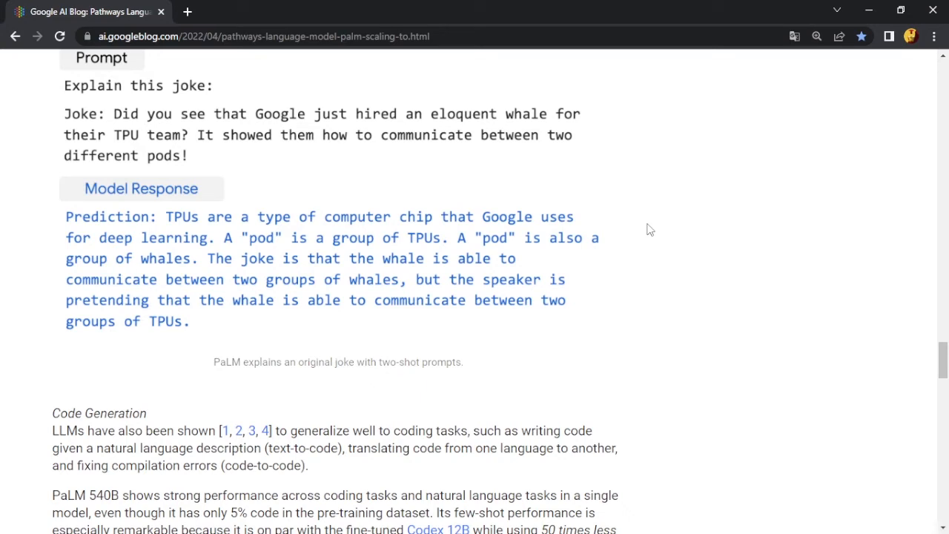
mouse_move(716, 212)
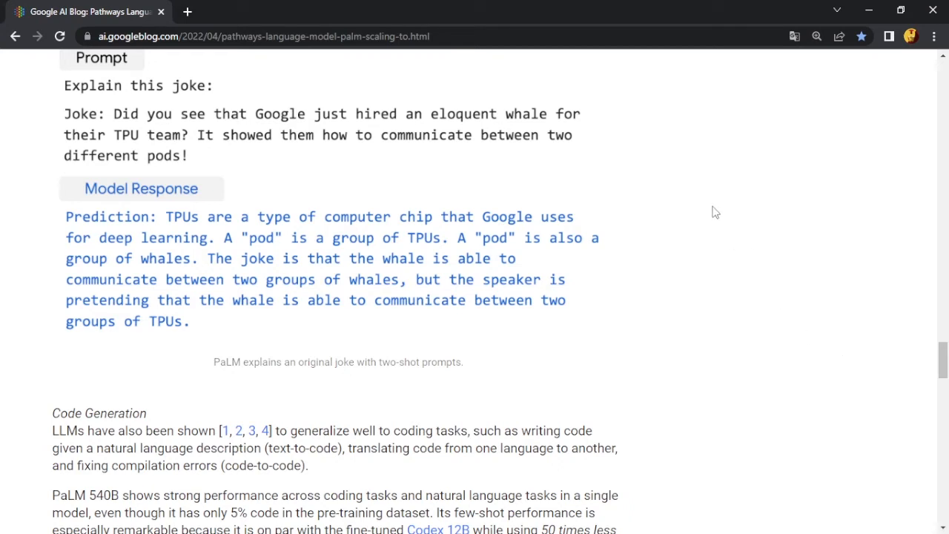
mouse_move(650, 184)
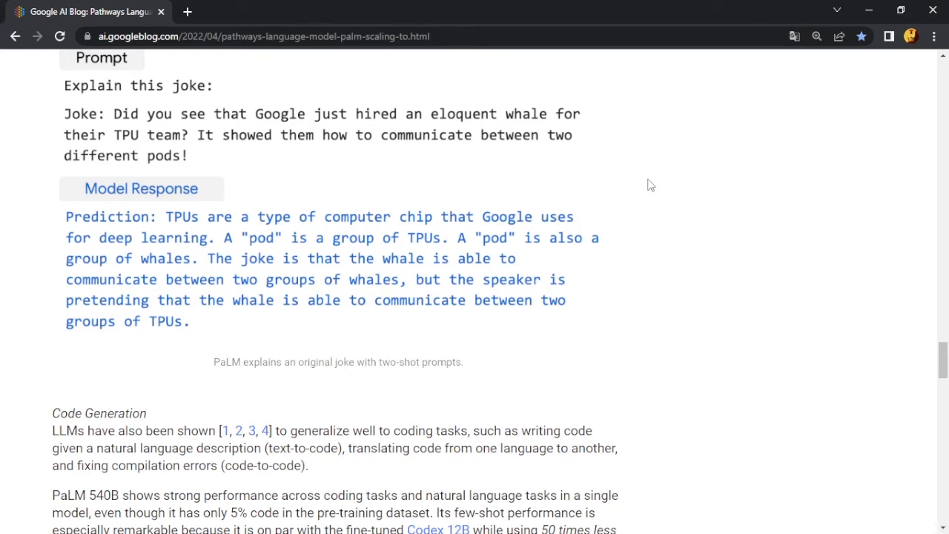
mouse_move(563, 232)
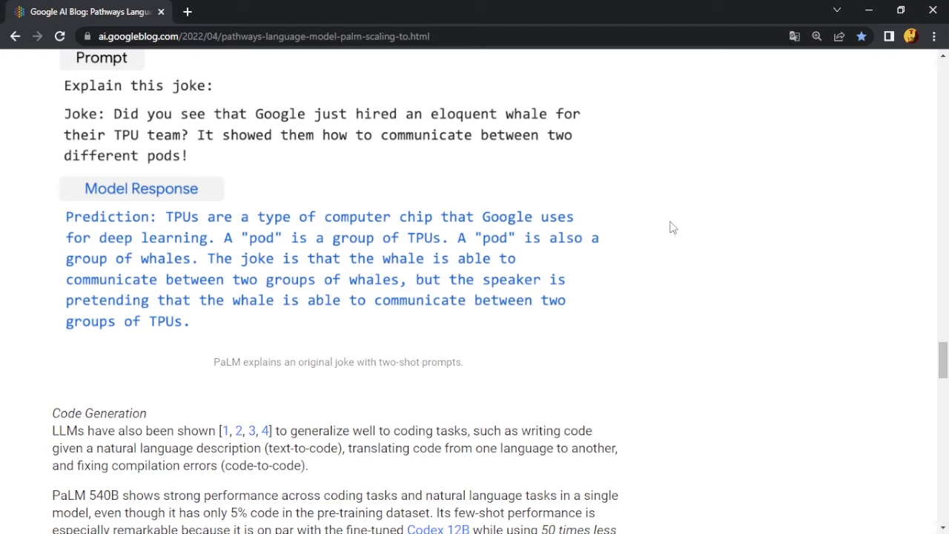
Scroll past the joke example to the Code Generation C-to-Python translation figures.
scroll(down, 3)
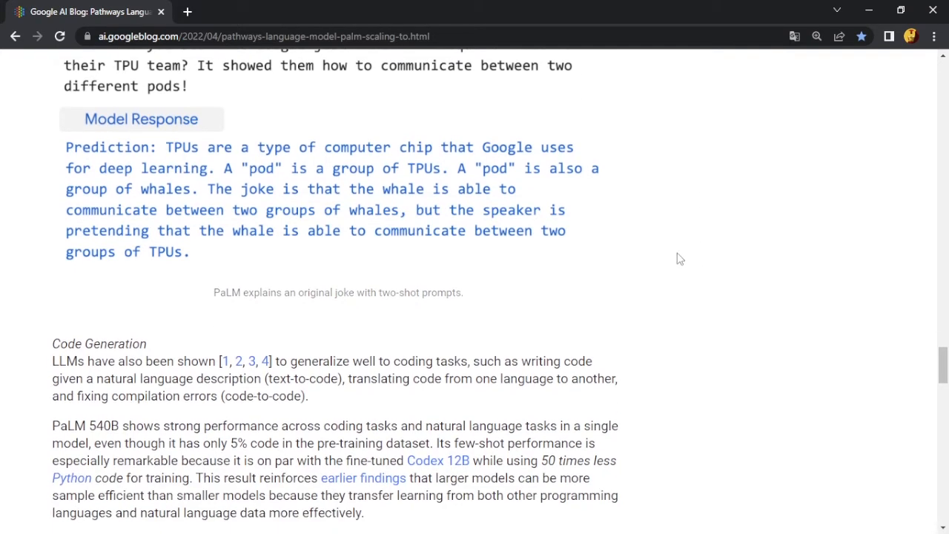
scroll(down, 3)
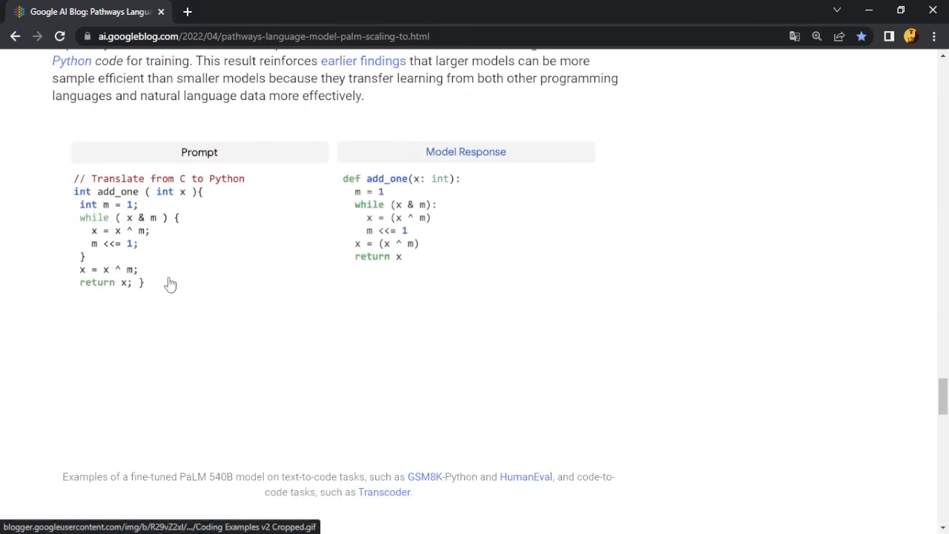
mouse_move(160, 296)
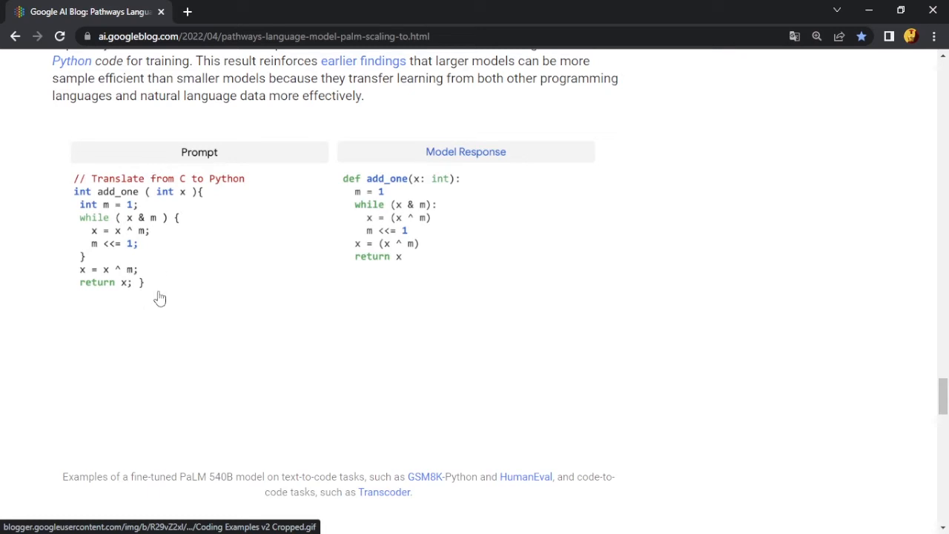
mouse_move(444, 296)
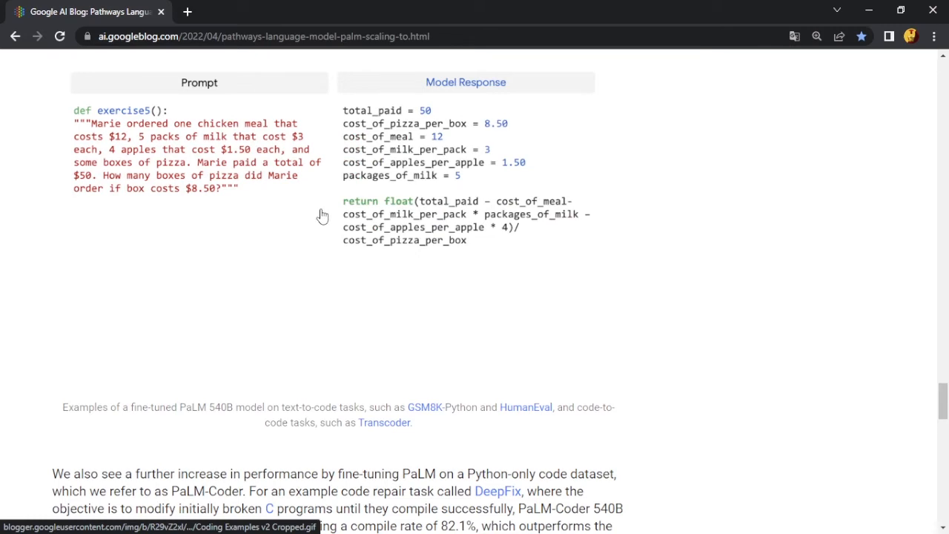
mouse_move(492, 231)
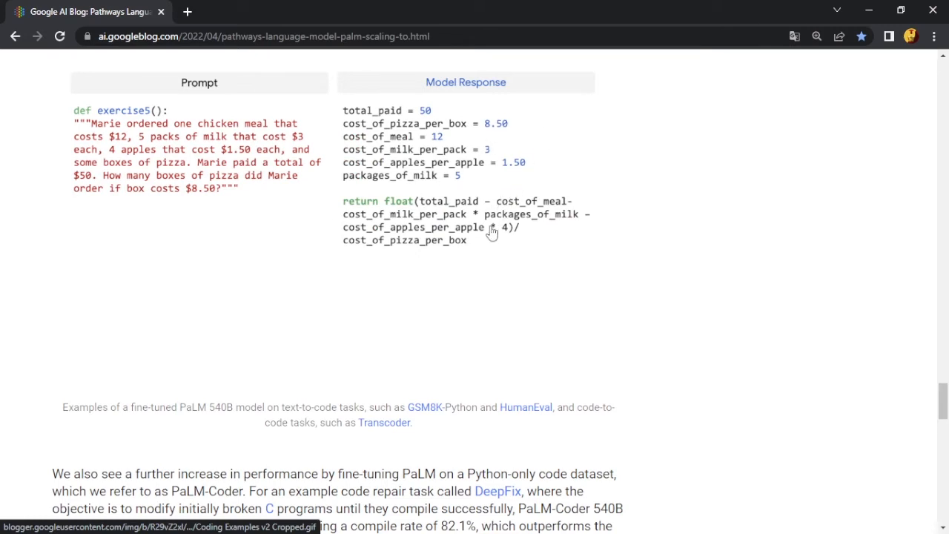
mouse_move(468, 225)
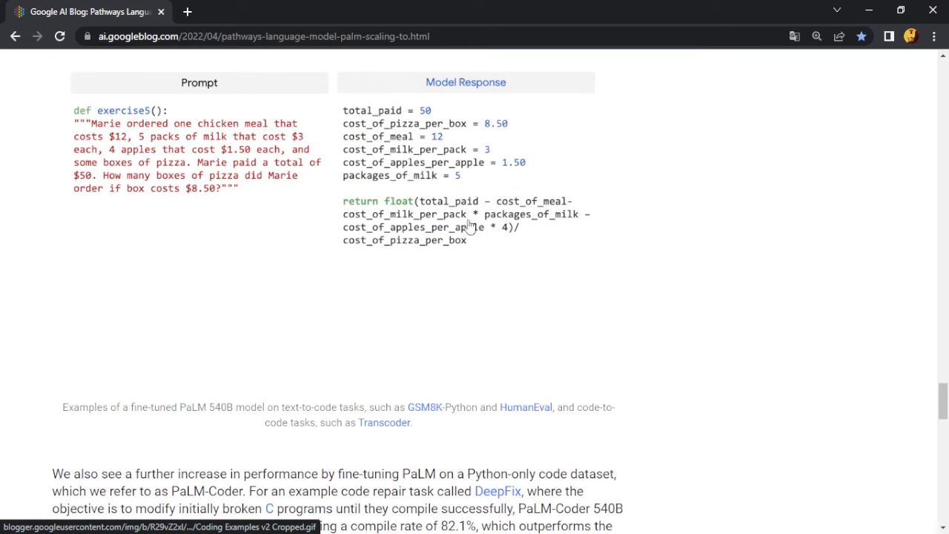
Scroll through DeepFix code repair, Ethical Considerations, Conclusion and Acknowledgements, selecting a passage near the end.
scroll(down, 3)
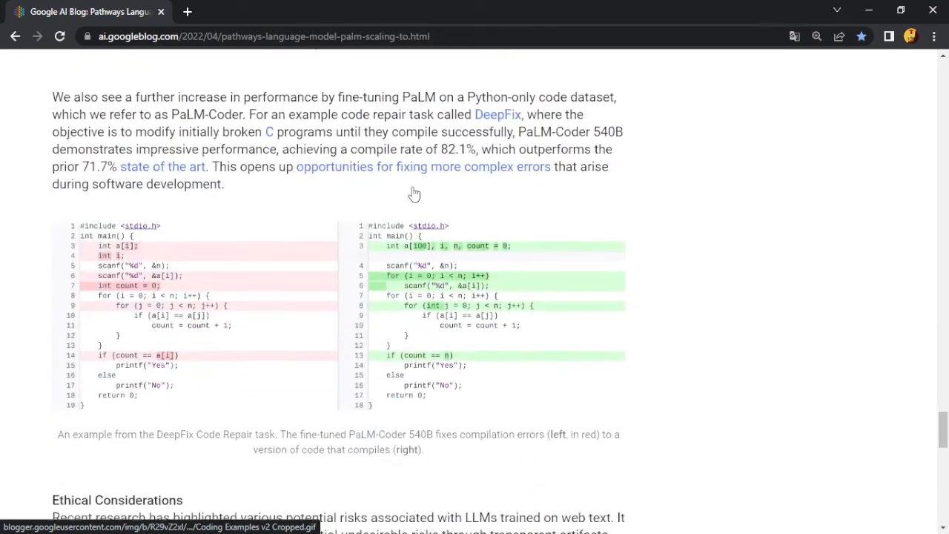
scroll(down, 3)
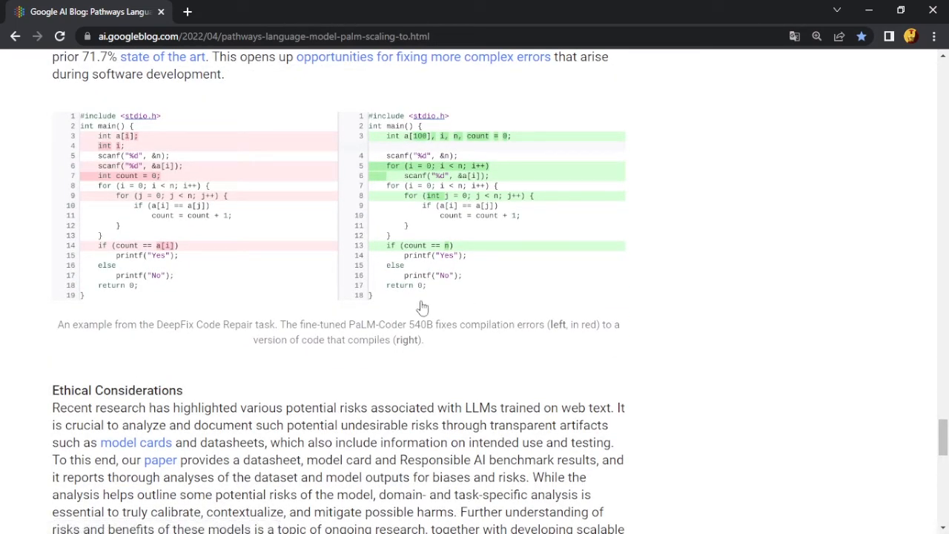
scroll(up, 3)
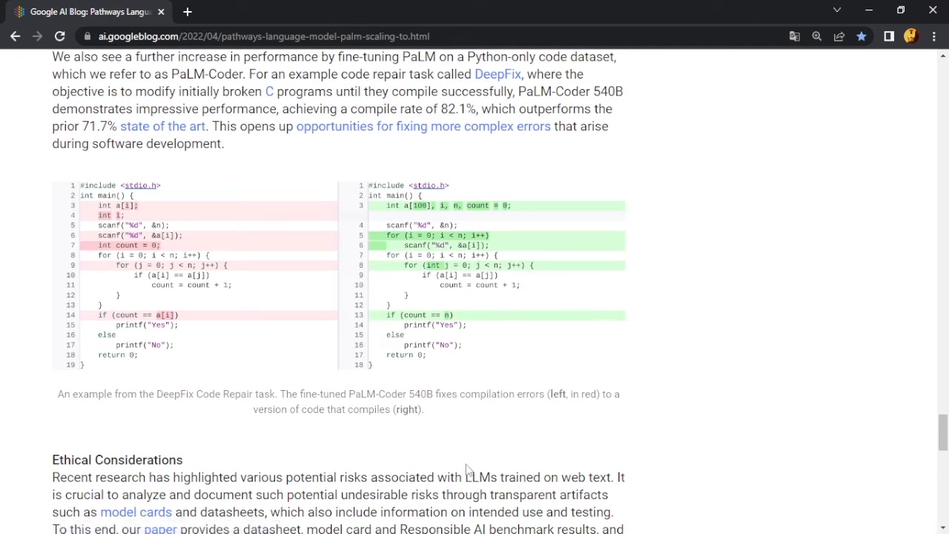
scroll(down, 3)
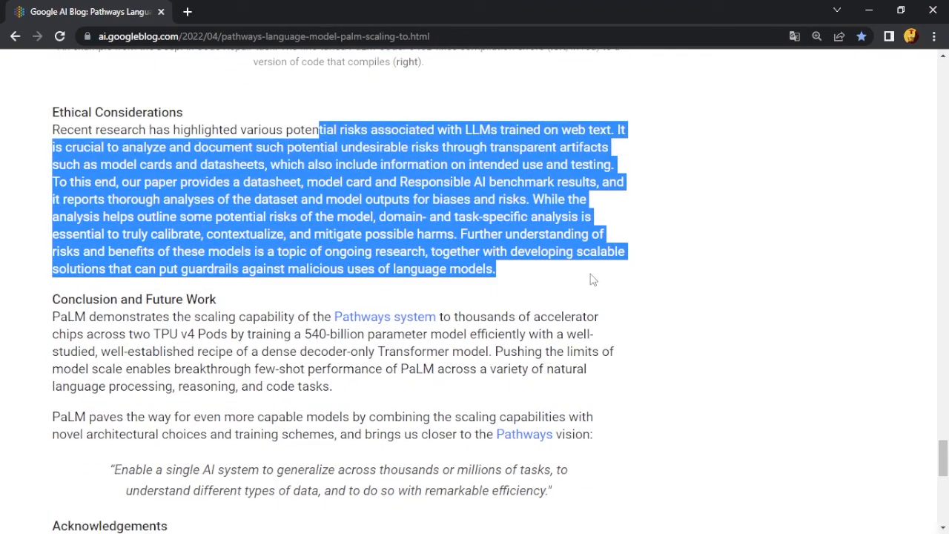
scroll(down, 3)
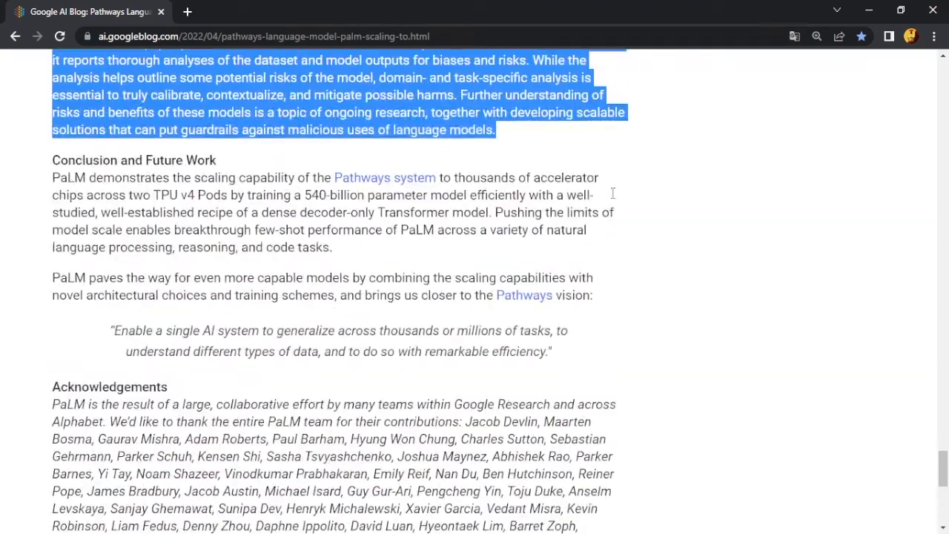
scroll(down, 3)
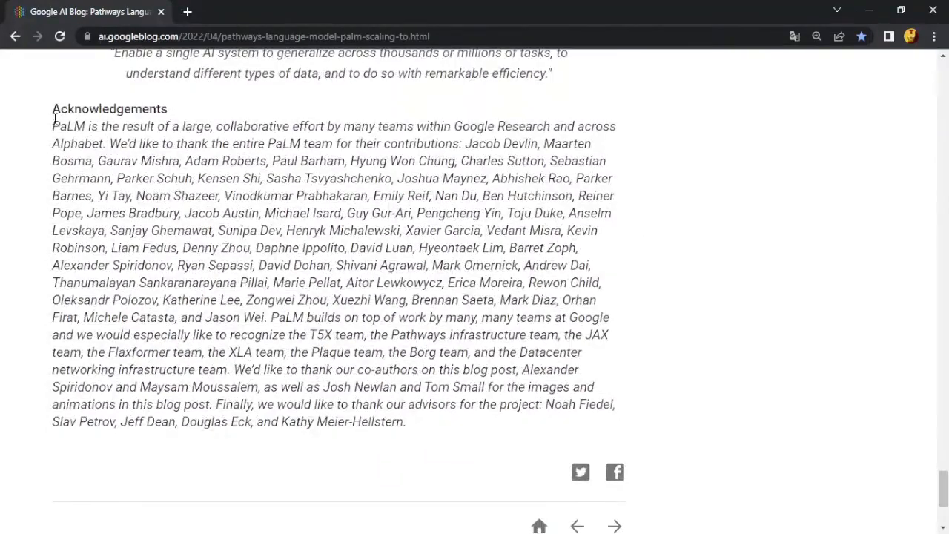
drag(245, 300, 406, 421)
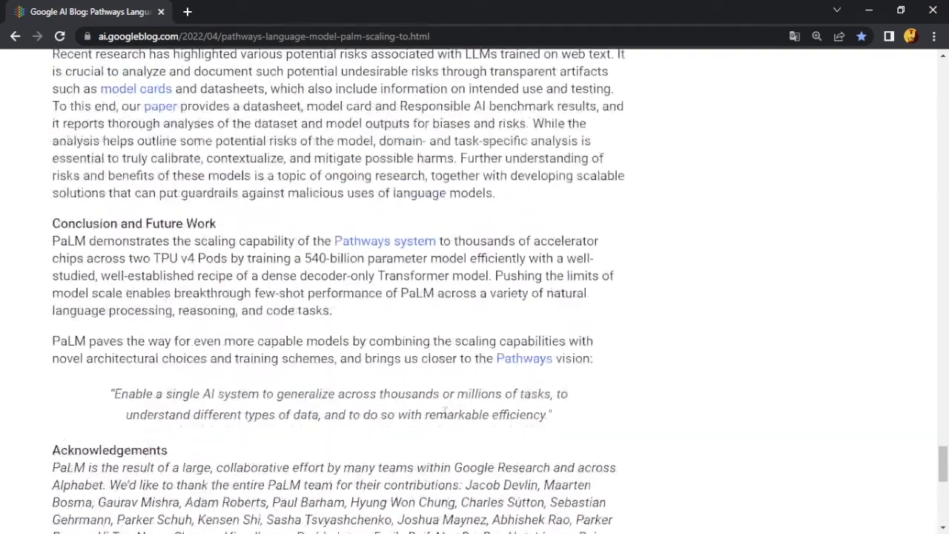
Scroll back up to the PaLM post's title, authors and opening introduction.
scroll(up, 3)
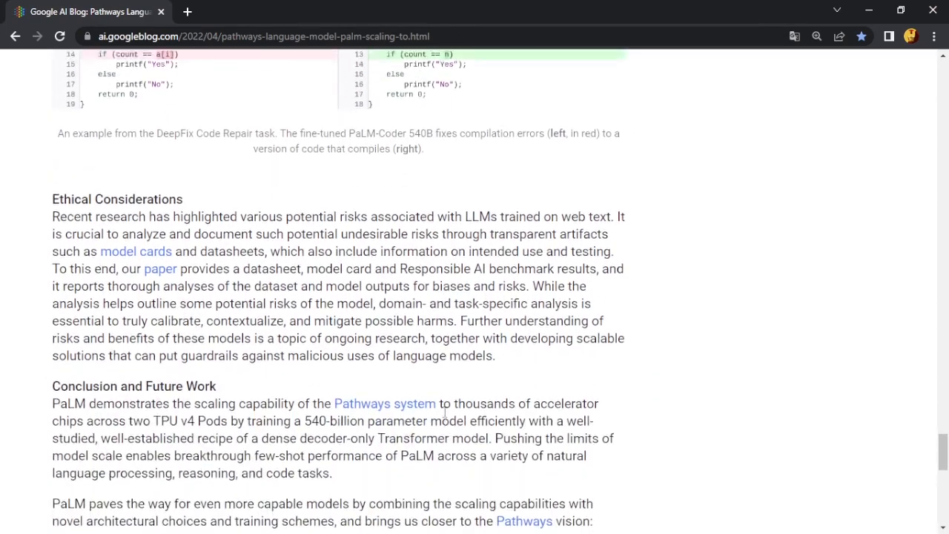
scroll(up, 3)
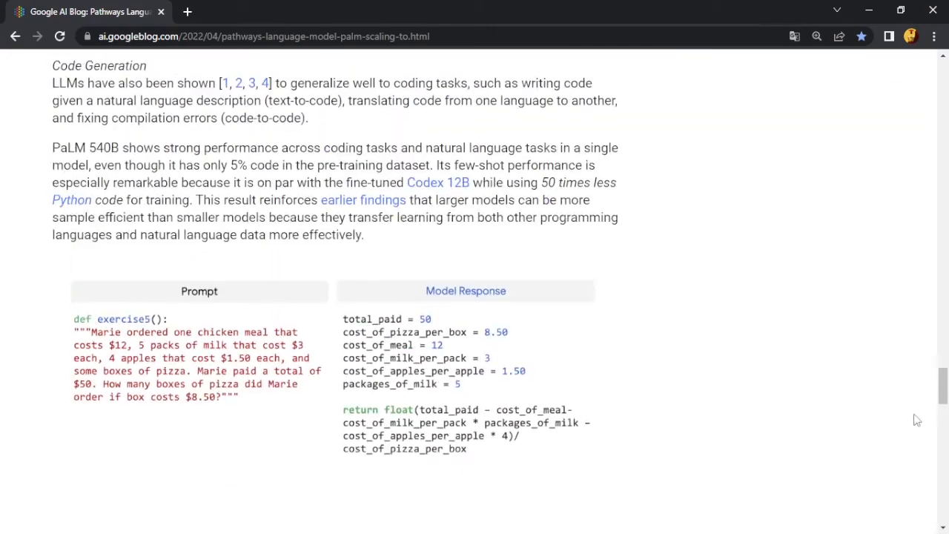
scroll(up, 3)
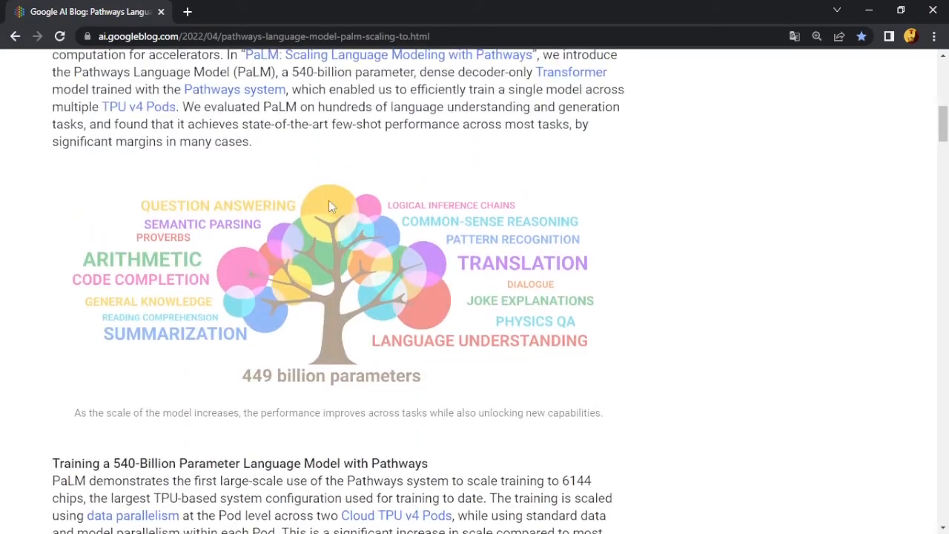
scroll(up, 3)
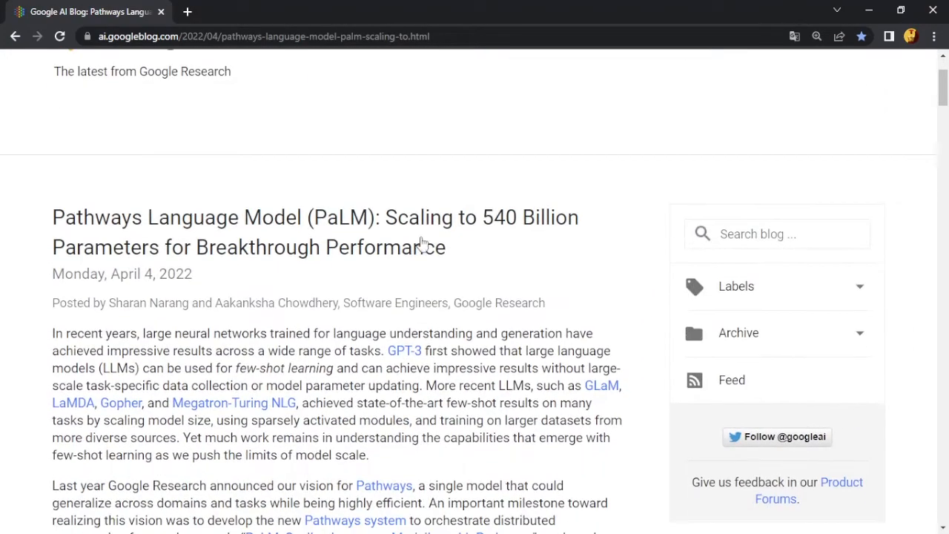
mouse_move(608, 294)
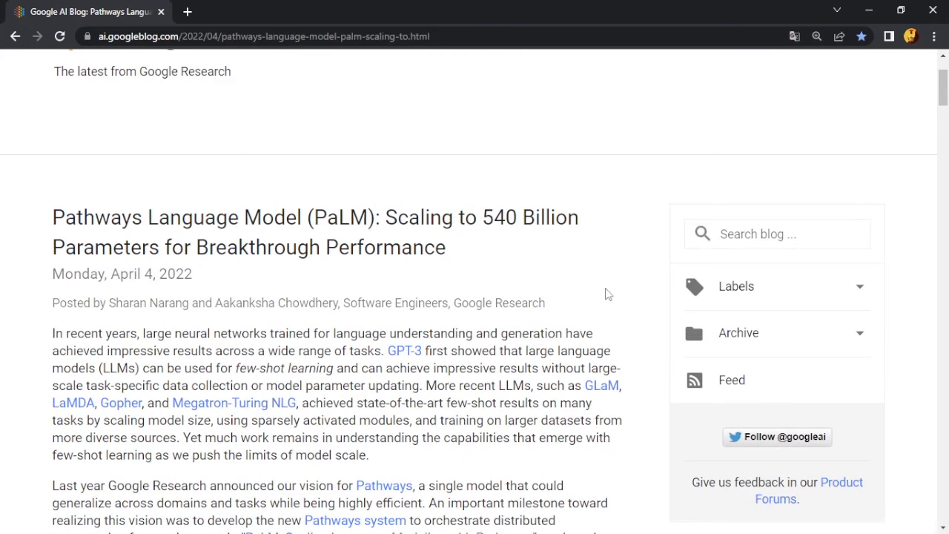
scroll(down, 3)
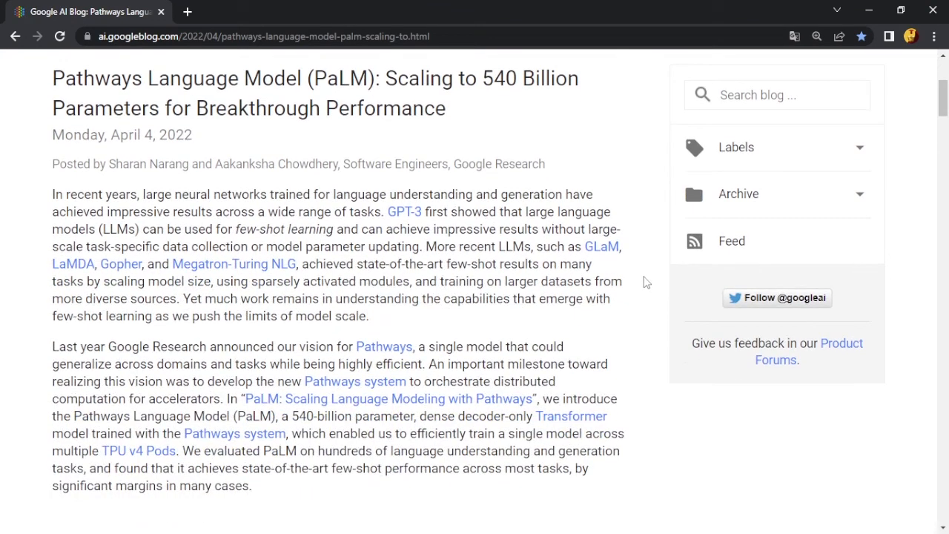
drag(424, 264, 367, 315)
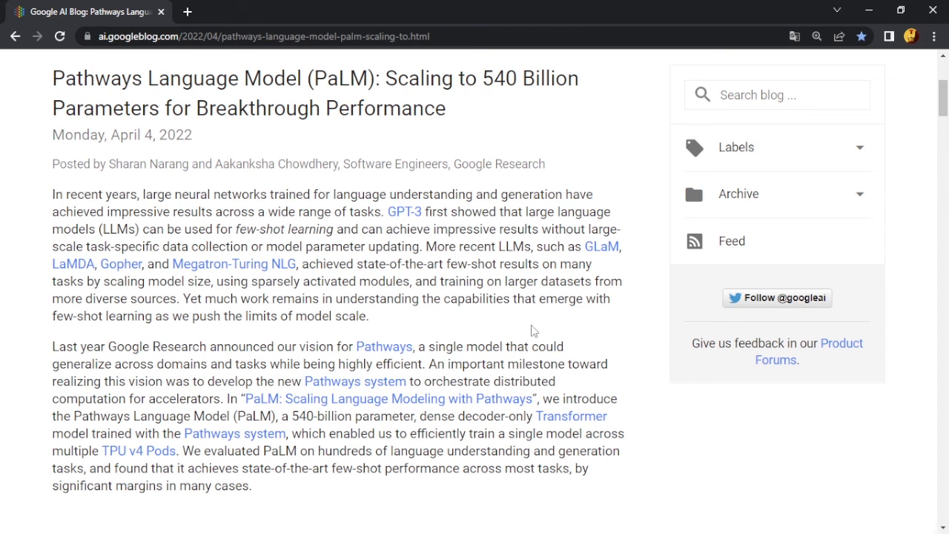
mouse_move(486, 326)
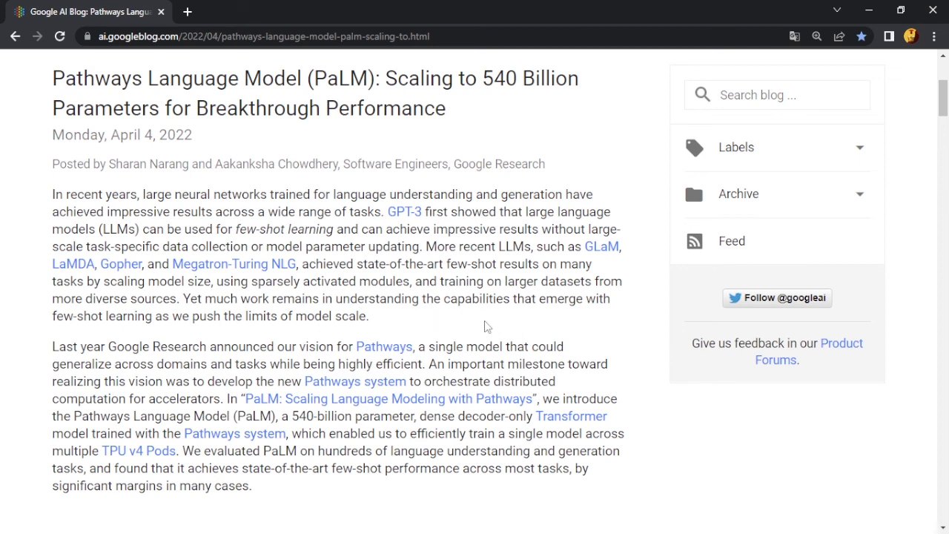
mouse_move(480, 325)
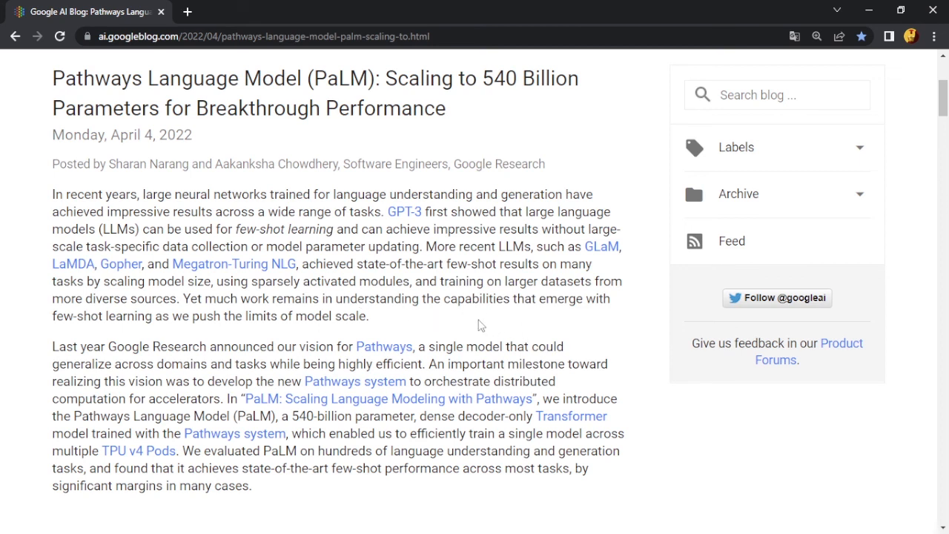